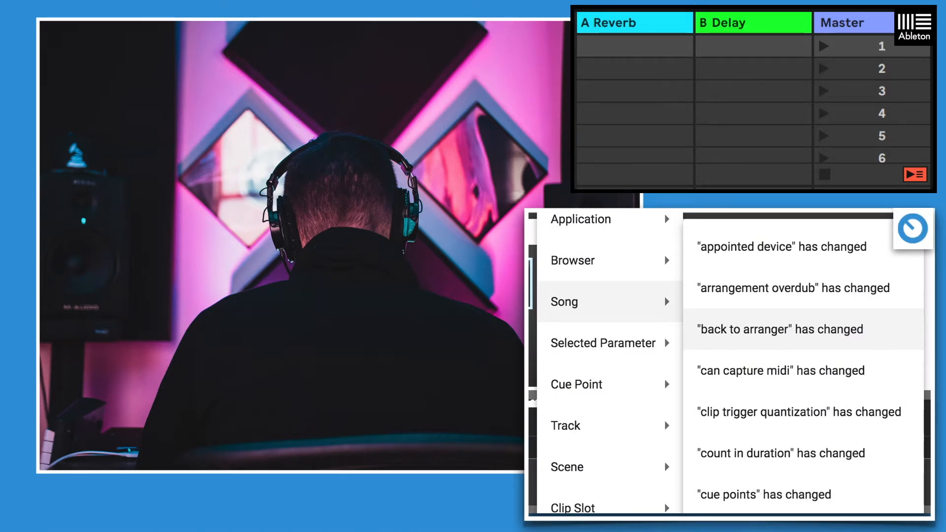
pyautogui.moveTo(758, 361)
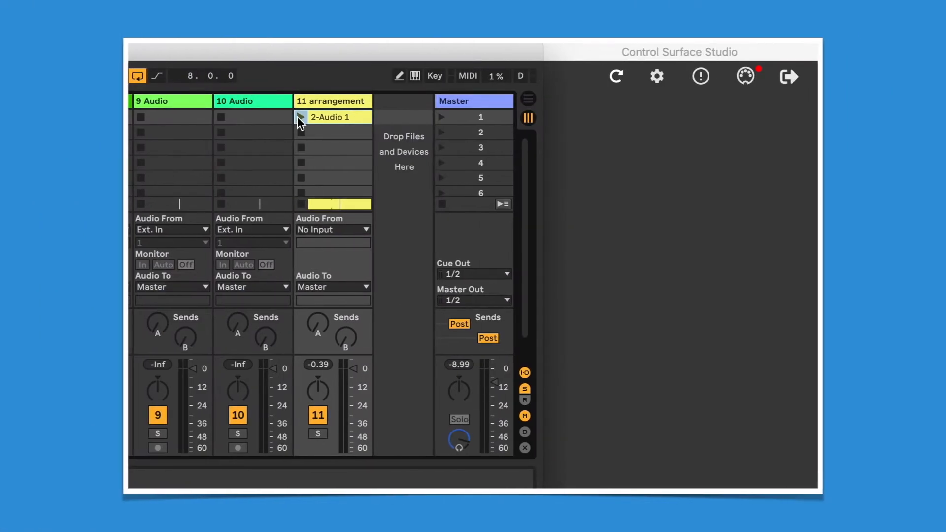
# Launch the 2-Audio 1 clip in Live so the CSS log prints True
pyautogui.click(300, 118)
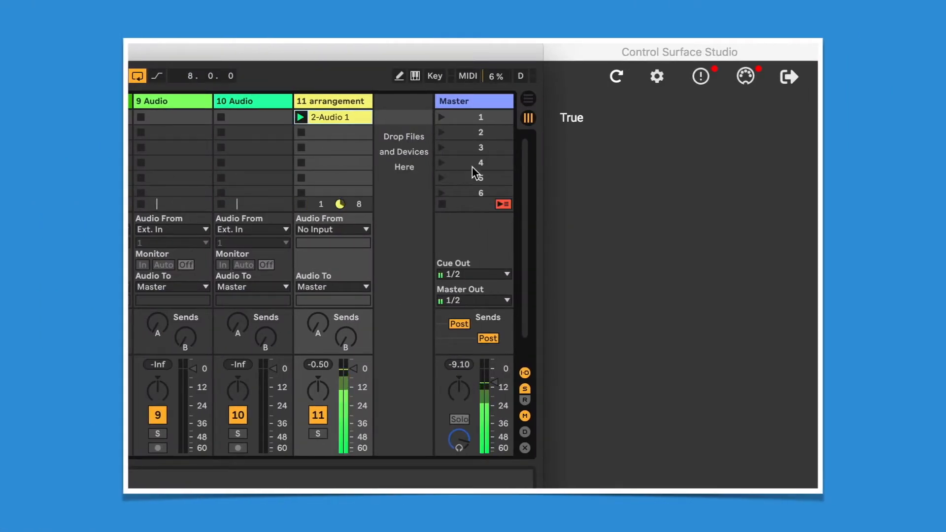
pyautogui.click(504, 203)
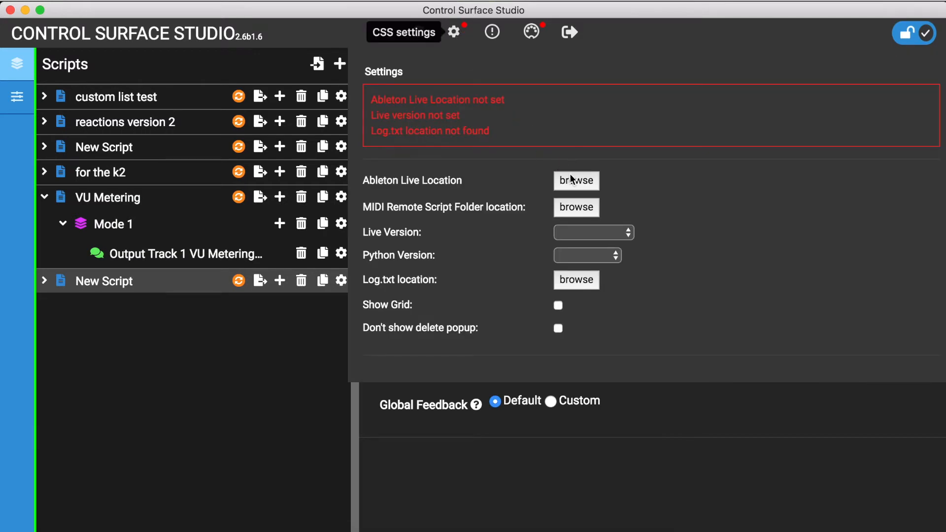
# Set the Ableton Live location to Ableton Live 10 Suite.app
pyautogui.click(576, 179)
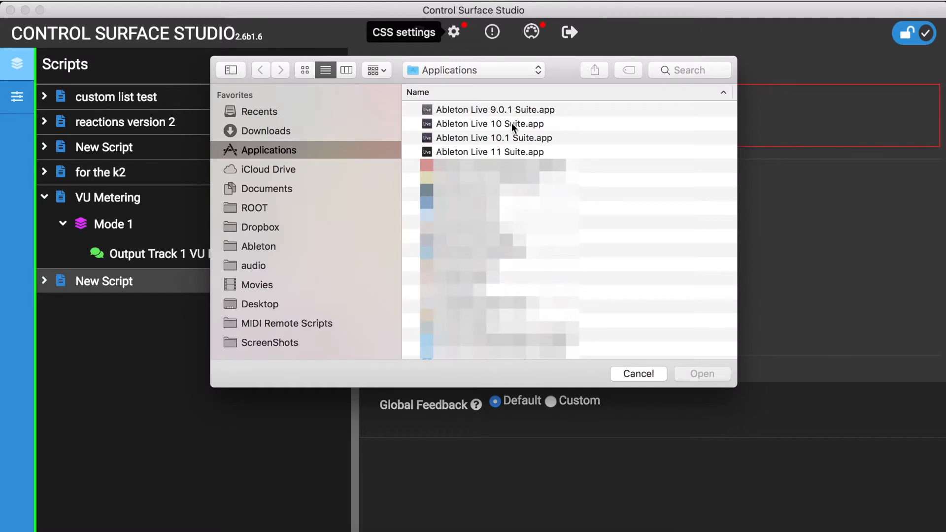
pyautogui.click(488, 124)
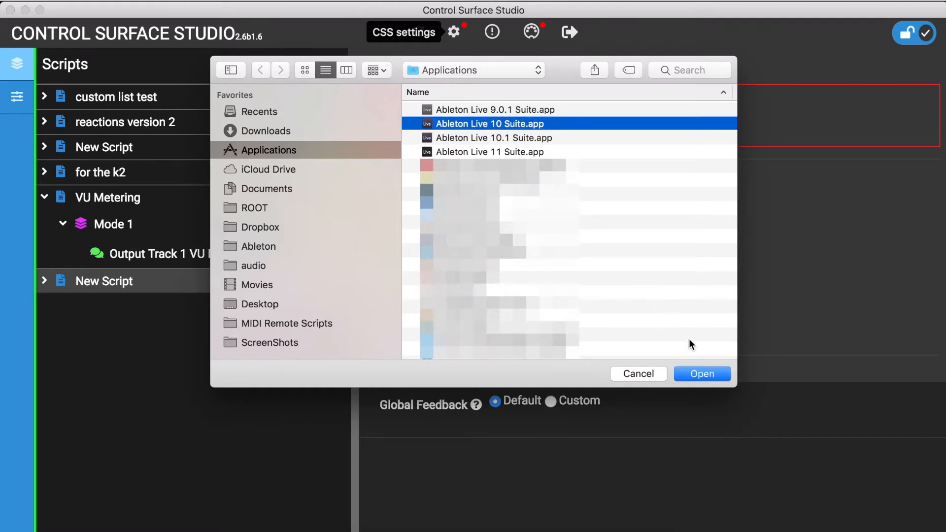
pyautogui.click(701, 373)
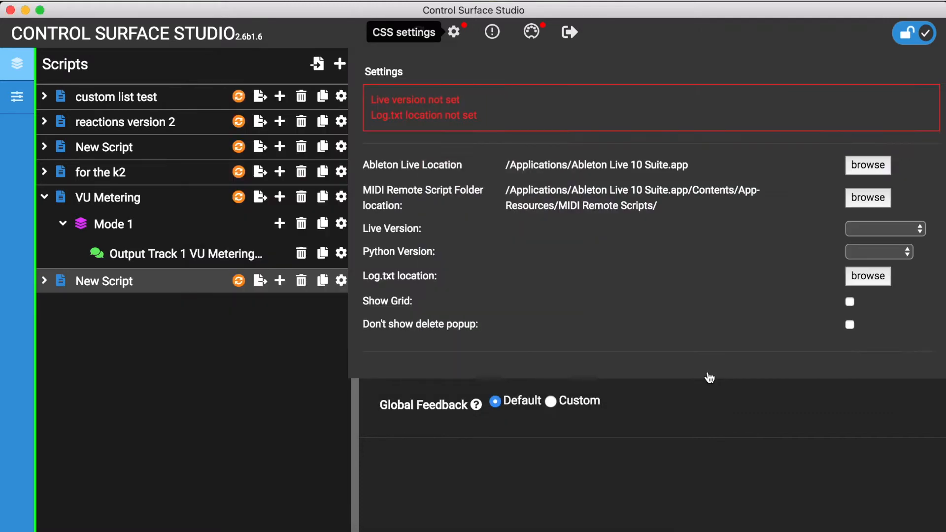
pyautogui.moveTo(709, 350)
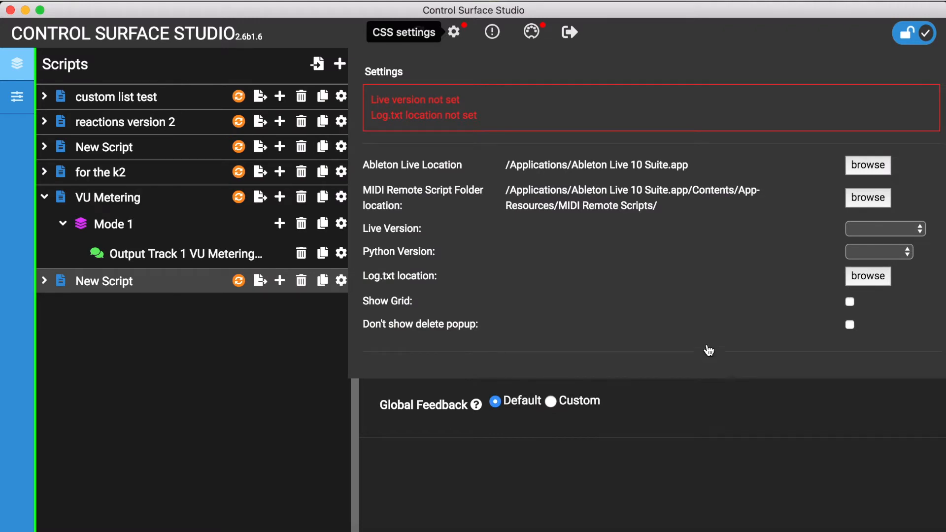
# Set Live version 10.1.40 and keep the existing Log.txt path
pyautogui.click(885, 227)
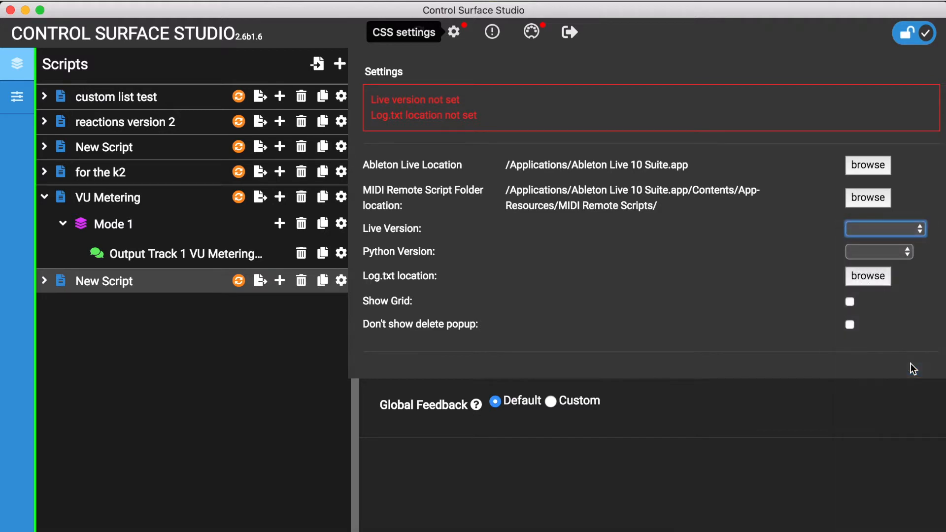
pyautogui.click(885, 227)
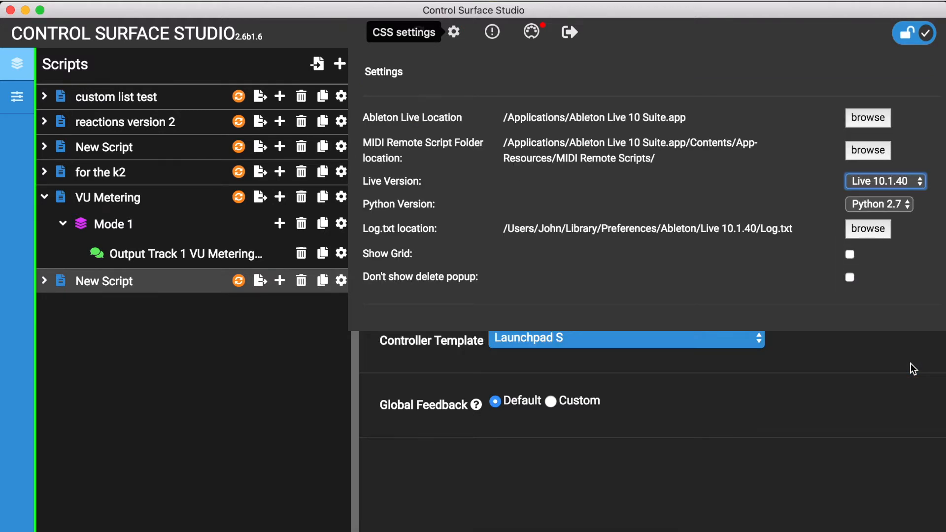
pyautogui.moveTo(590, 275)
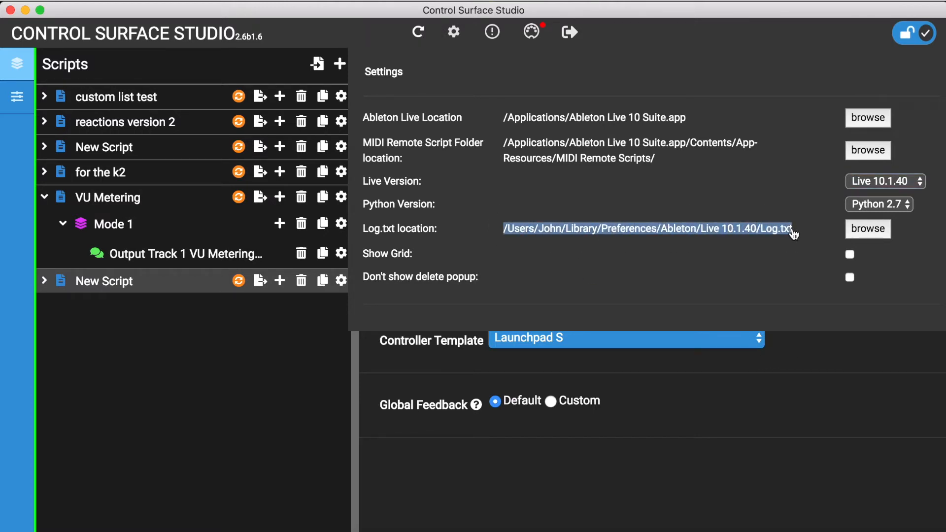
pyautogui.moveTo(867, 229)
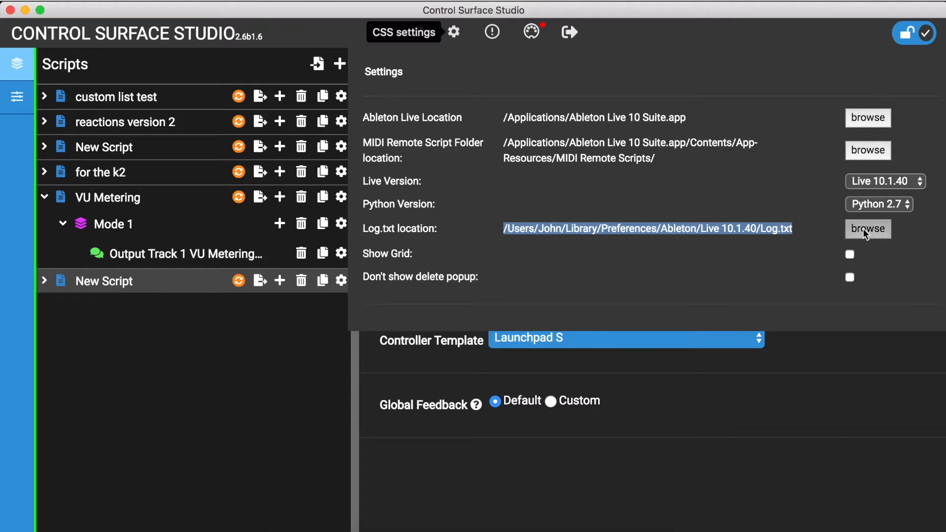
pyautogui.click(867, 228)
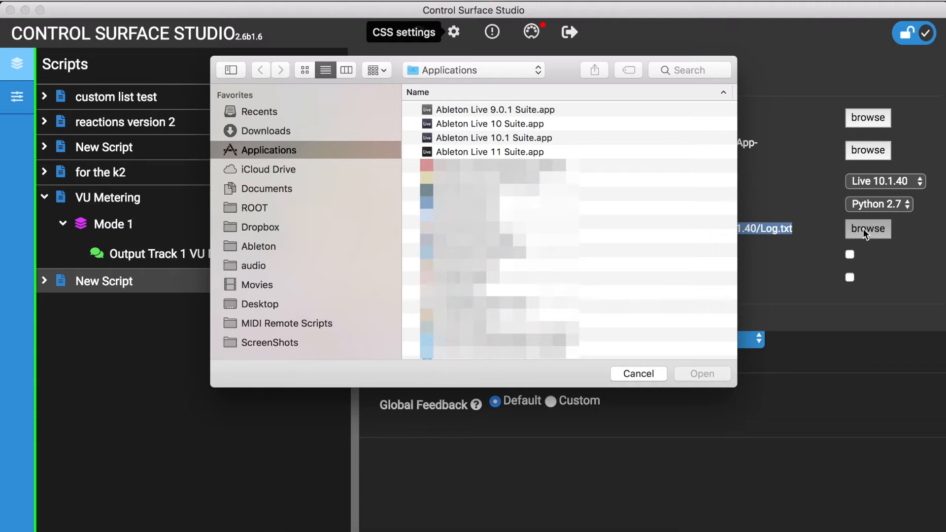
pyautogui.moveTo(643, 368)
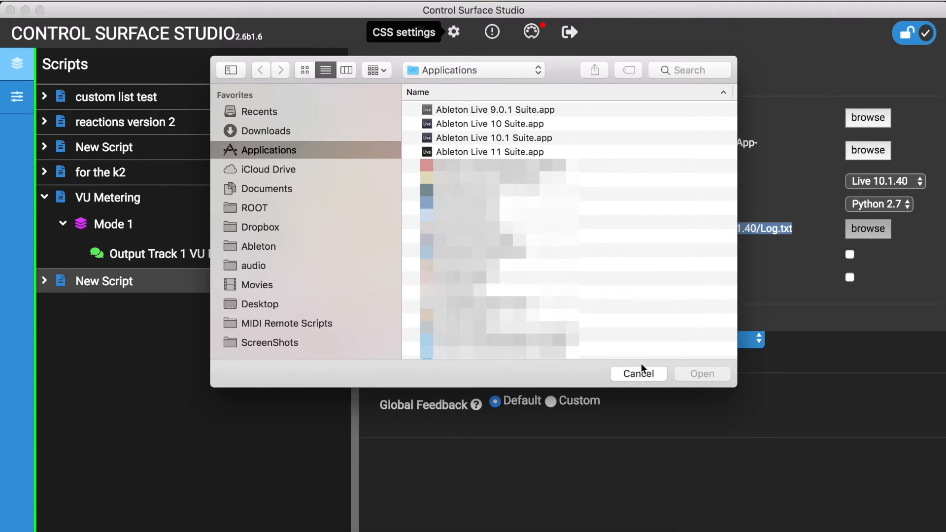
pyautogui.click(637, 373)
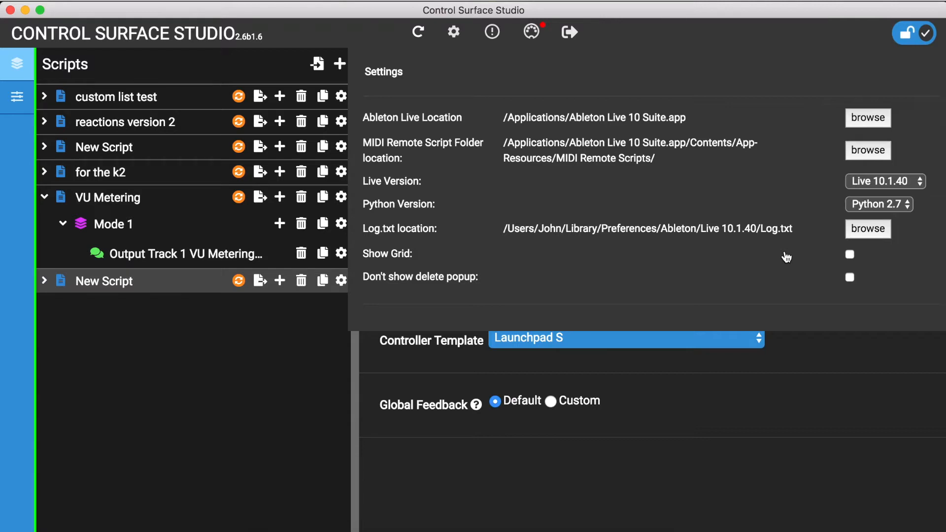
pyautogui.moveTo(899, 190)
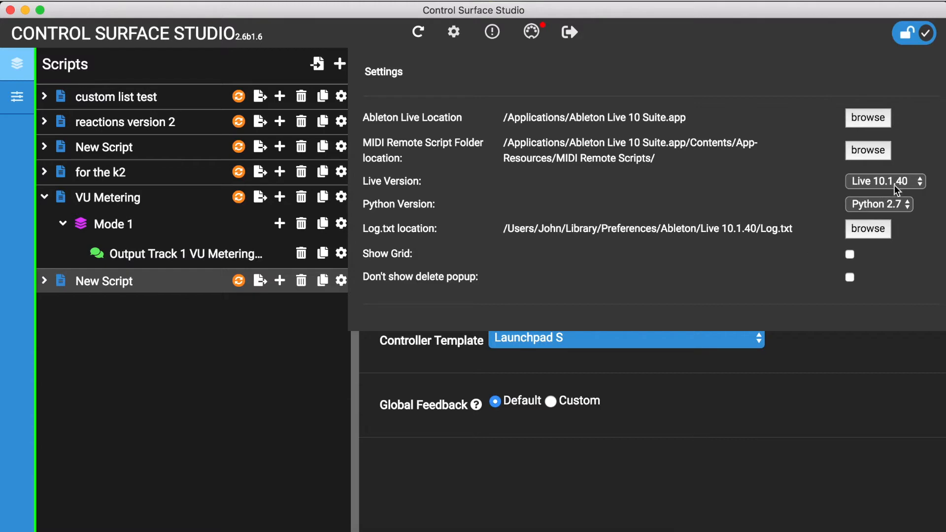
pyautogui.click(885, 181)
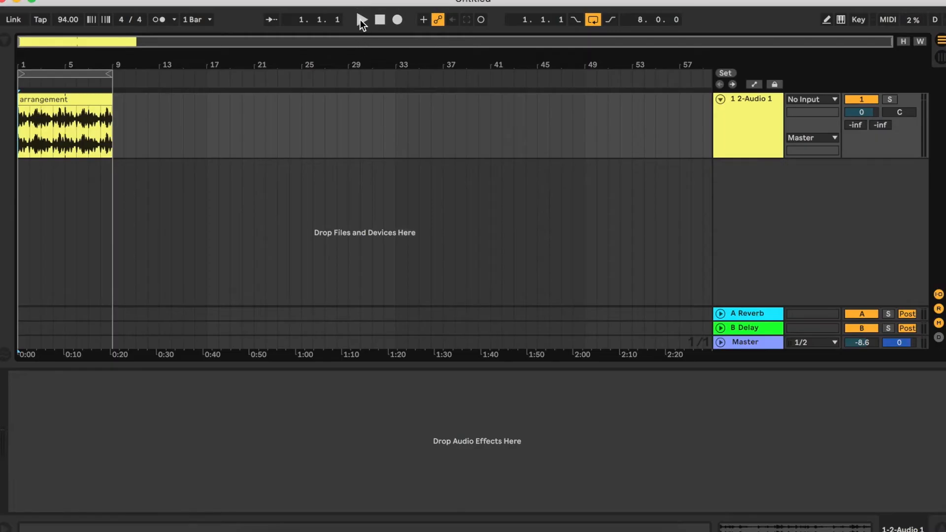
# Play the song, then hand playback back to the arrangement from the Master track
pyautogui.click(360, 19)
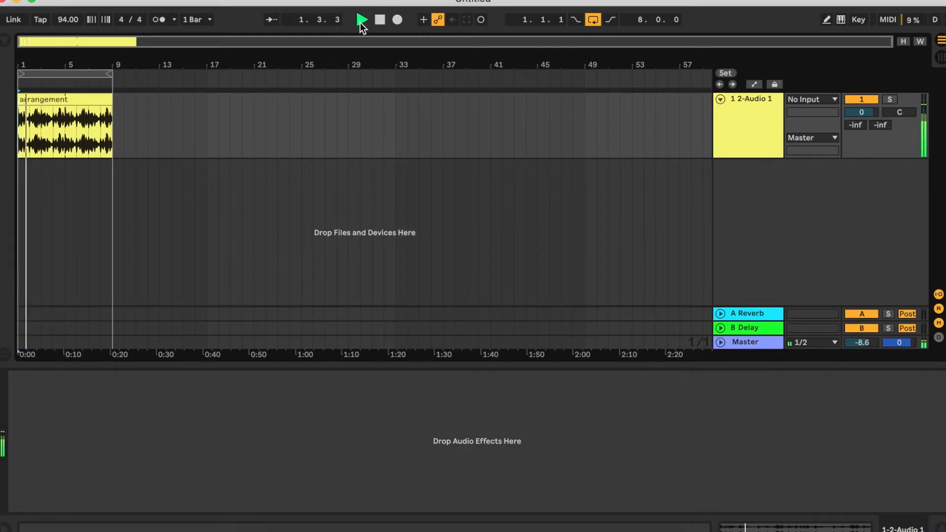
pyautogui.click(360, 20)
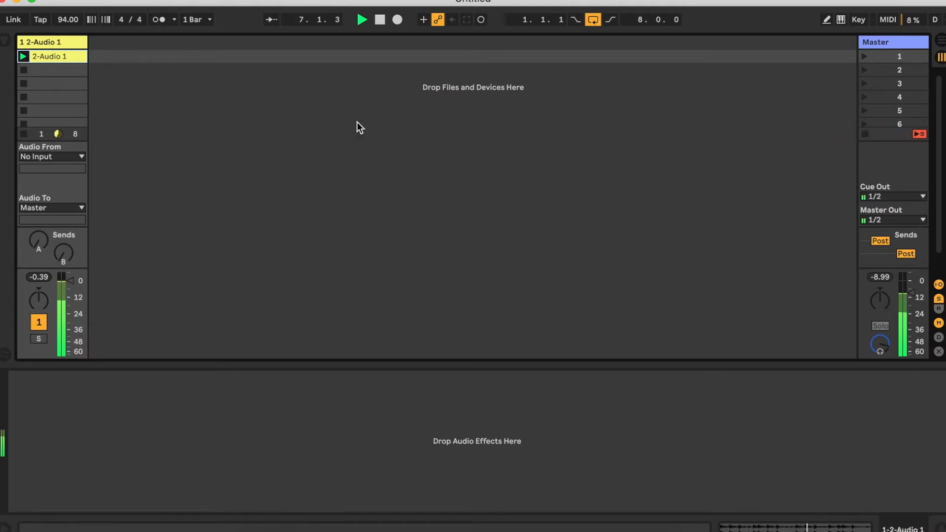
pyautogui.moveTo(640, 109)
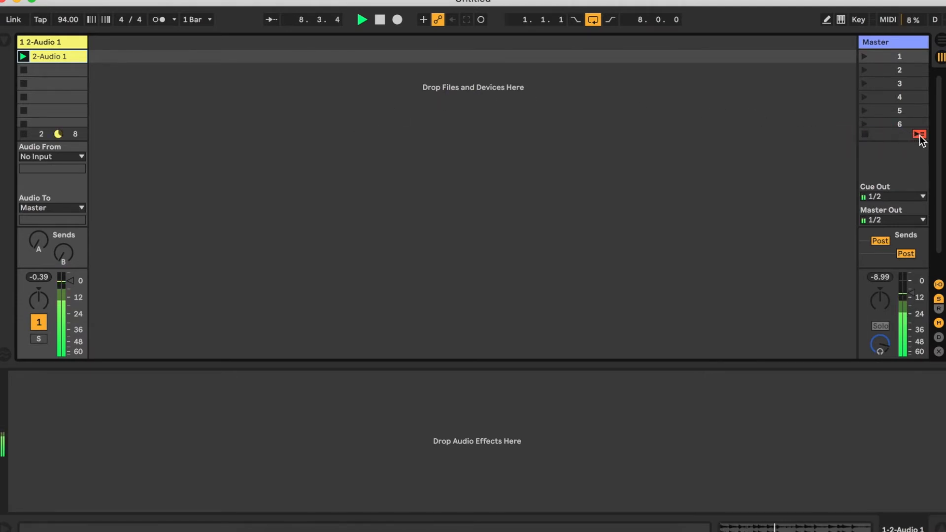
pyautogui.click(918, 134)
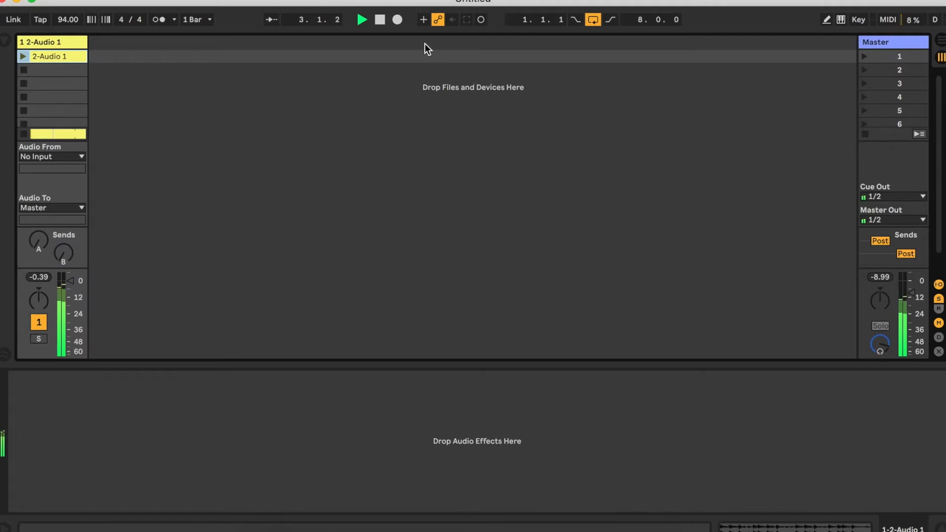
pyautogui.click(379, 19)
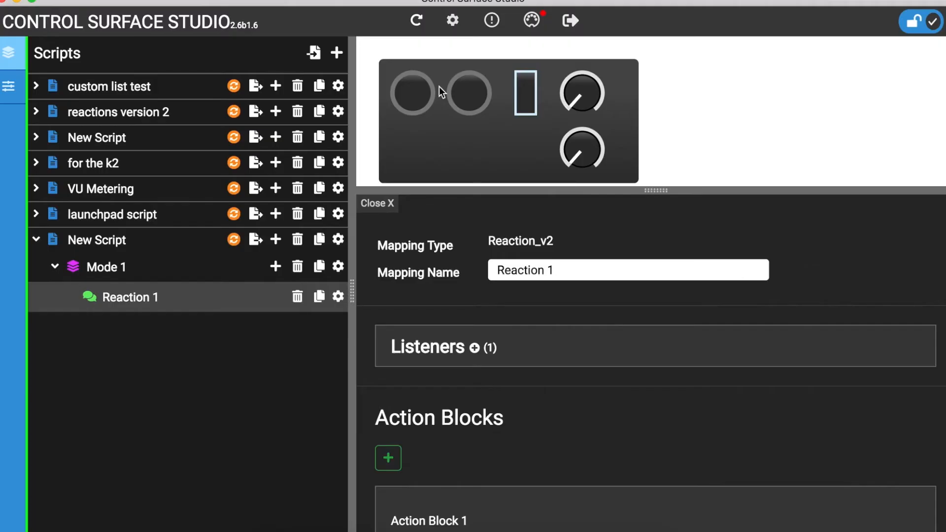
pyautogui.moveTo(475, 348)
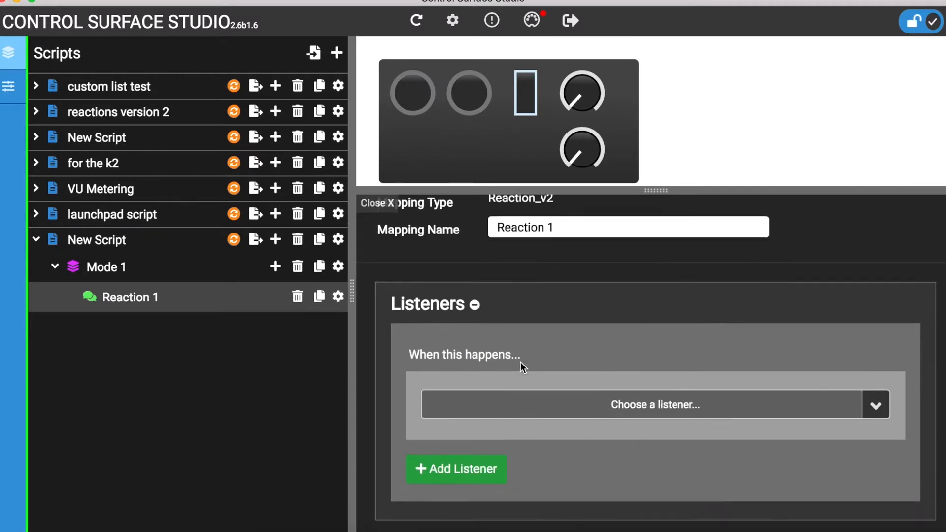
# Set Reaction 1's listener to Song's 'back to arranger' has changed
pyautogui.click(654, 404)
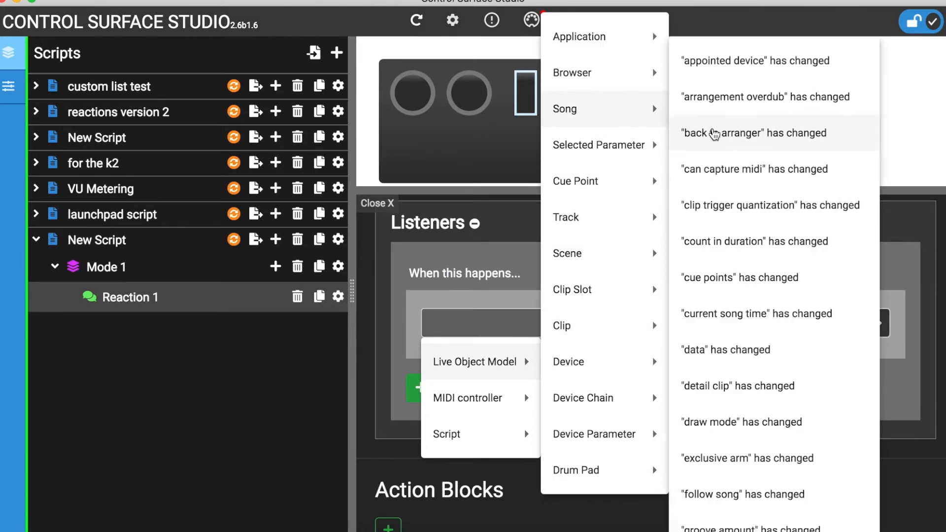
pyautogui.moveTo(723, 138)
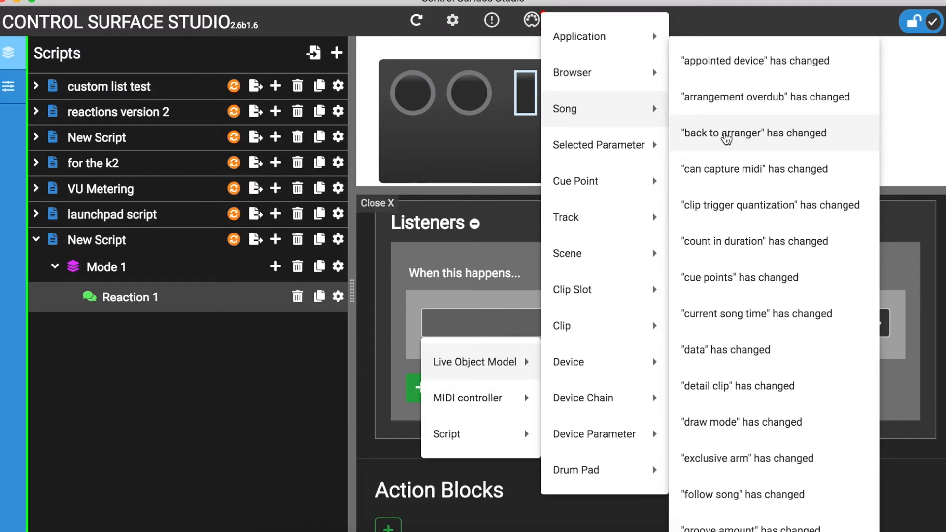
pyautogui.click(754, 133)
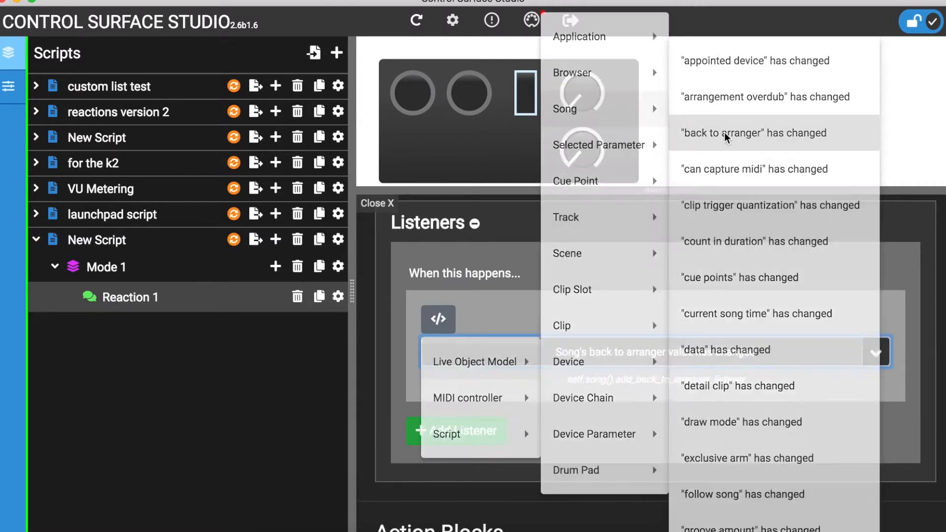
pyautogui.click(752, 133)
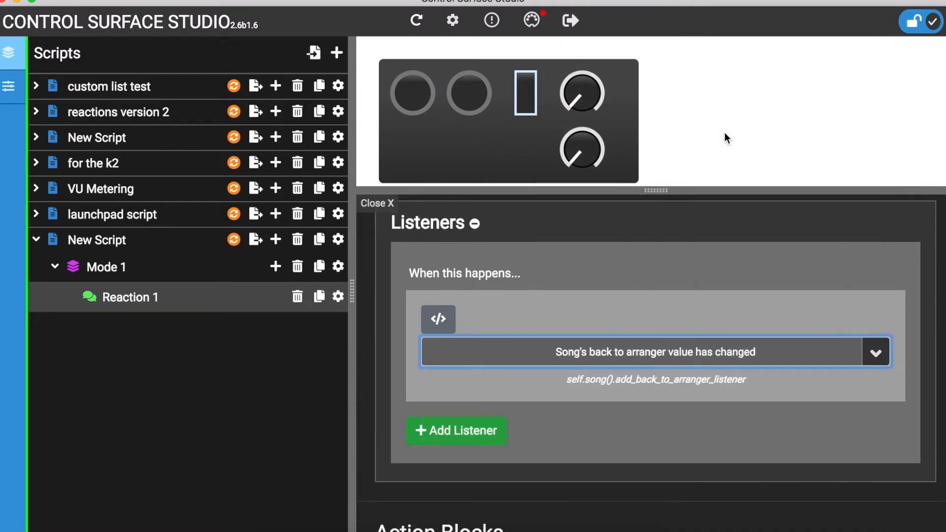
pyautogui.moveTo(554, 384)
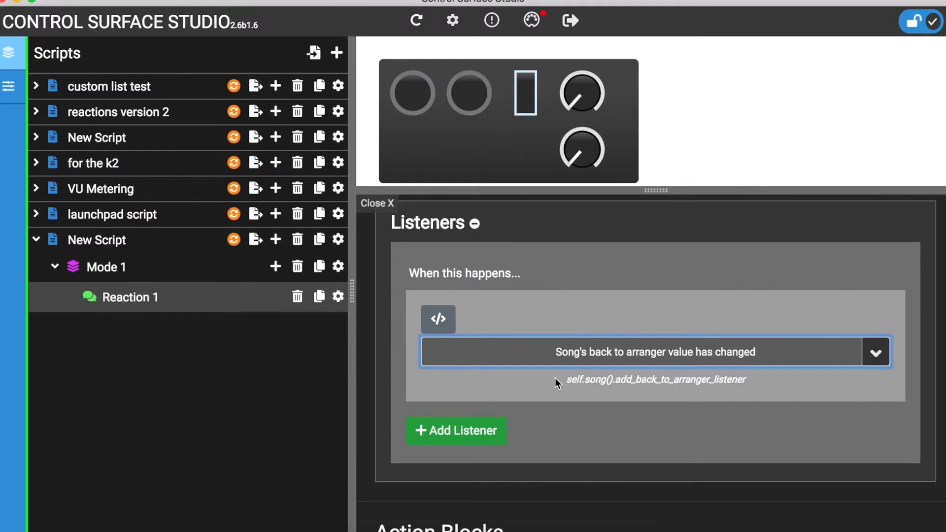
# Add an action that displays 'it worked!' in the CSS log
pyautogui.scroll(-3)
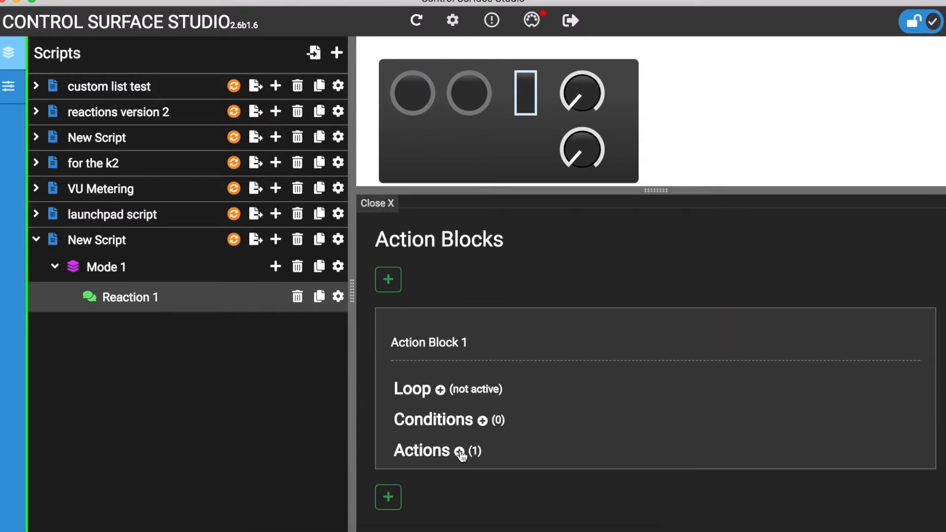
pyautogui.click(460, 450)
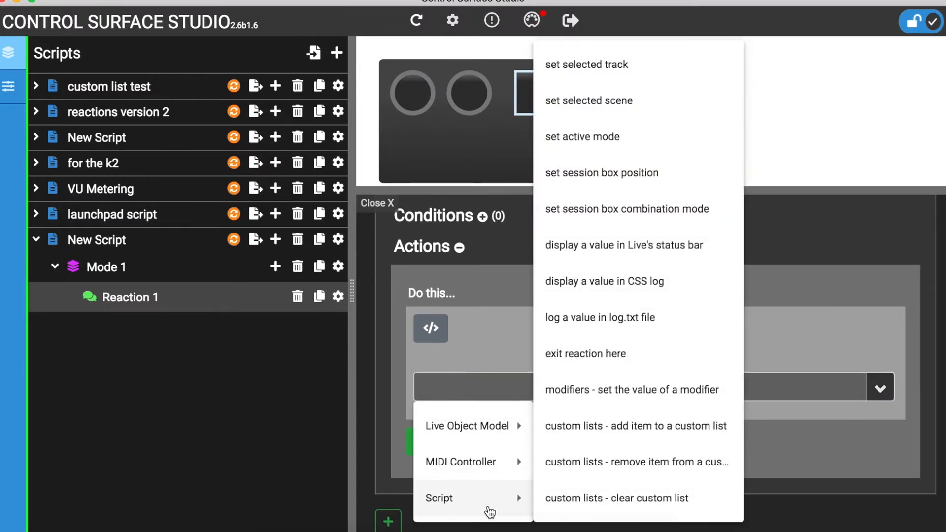
pyautogui.moveTo(614, 326)
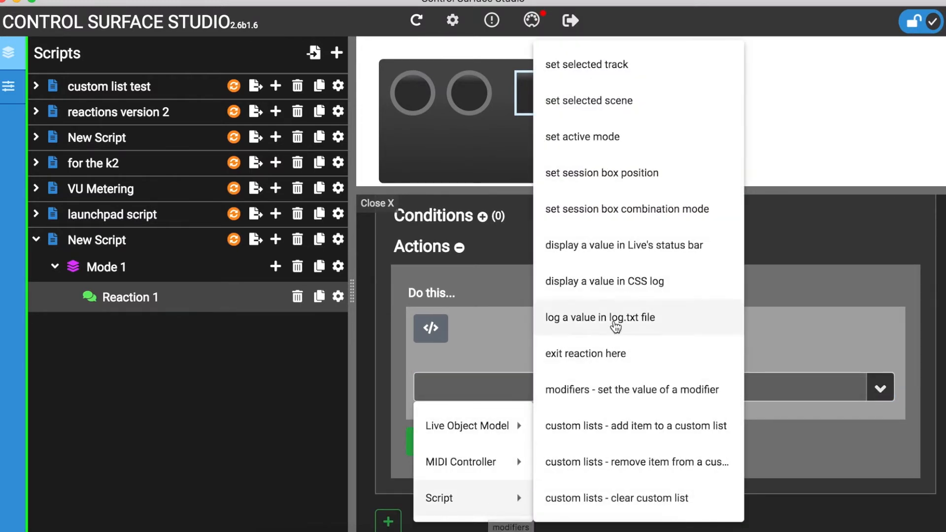
pyautogui.moveTo(616, 292)
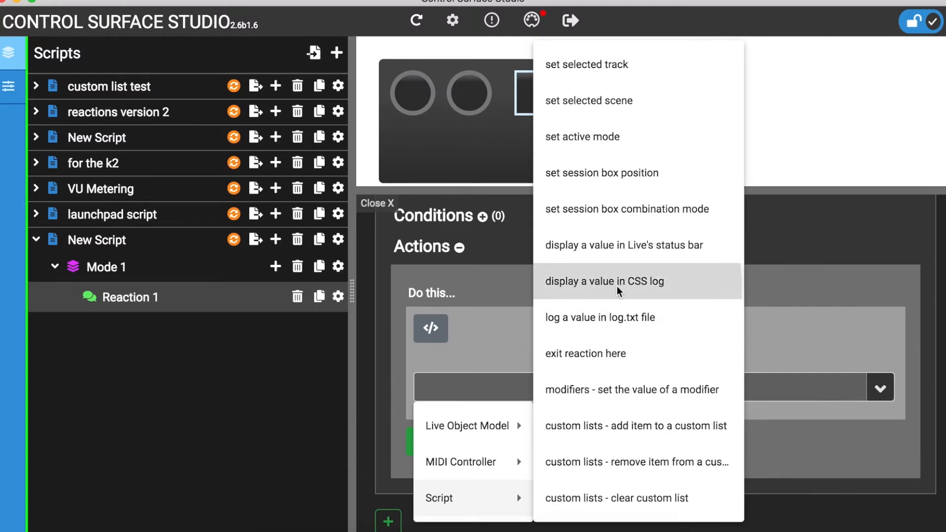
pyautogui.click(604, 281)
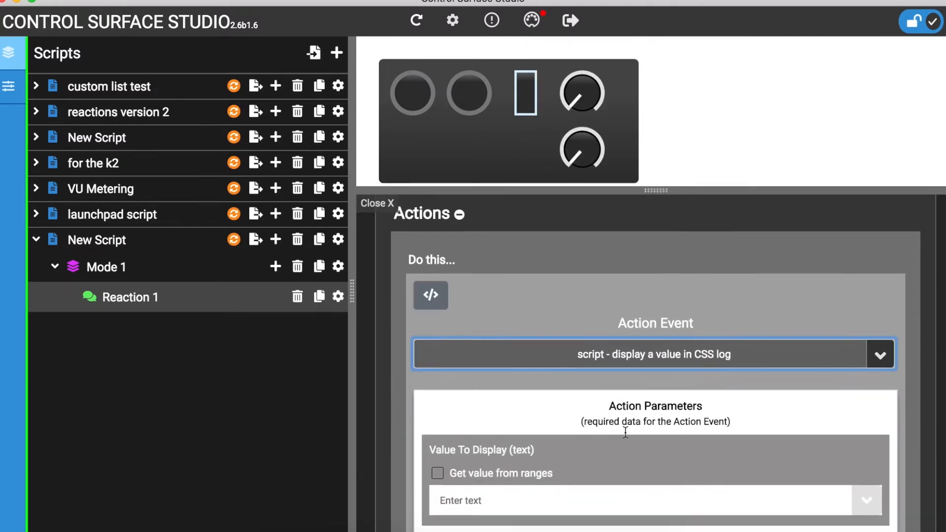
pyautogui.scroll(-3)
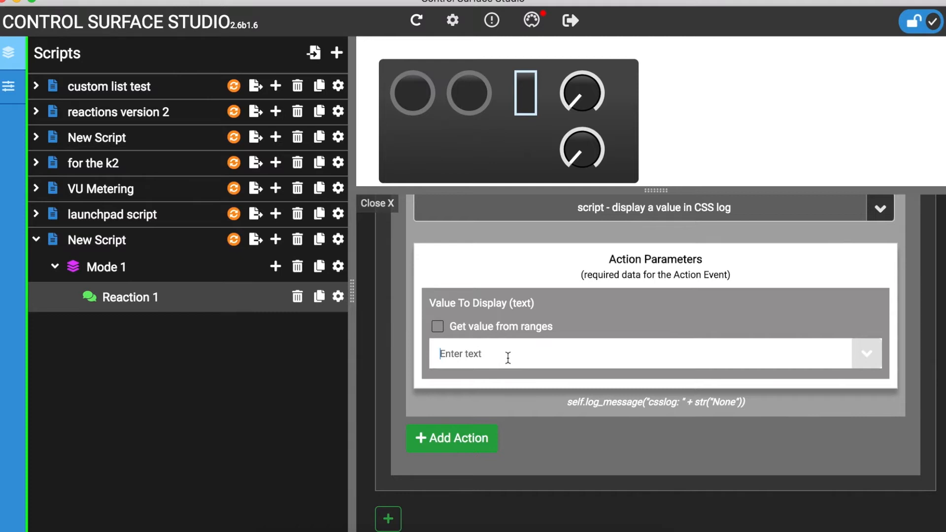
pyautogui.write('it')
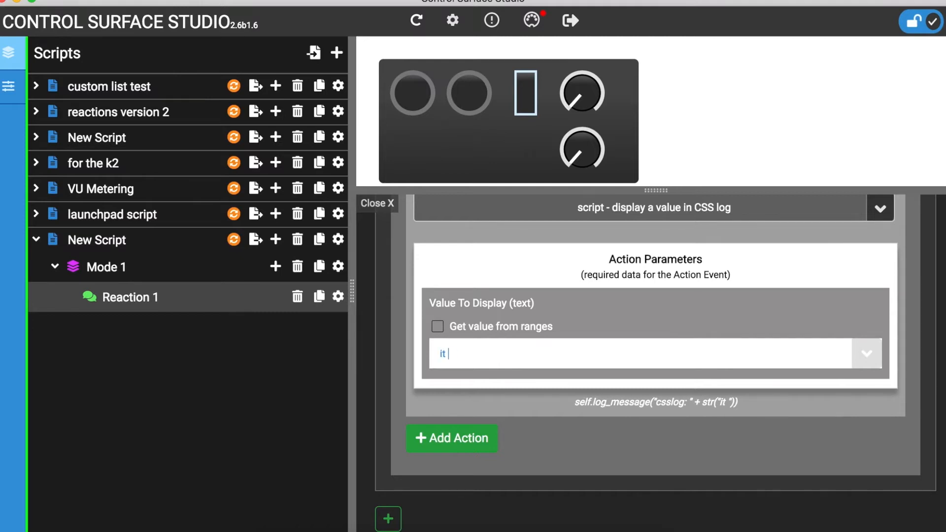
pyautogui.write('worked')
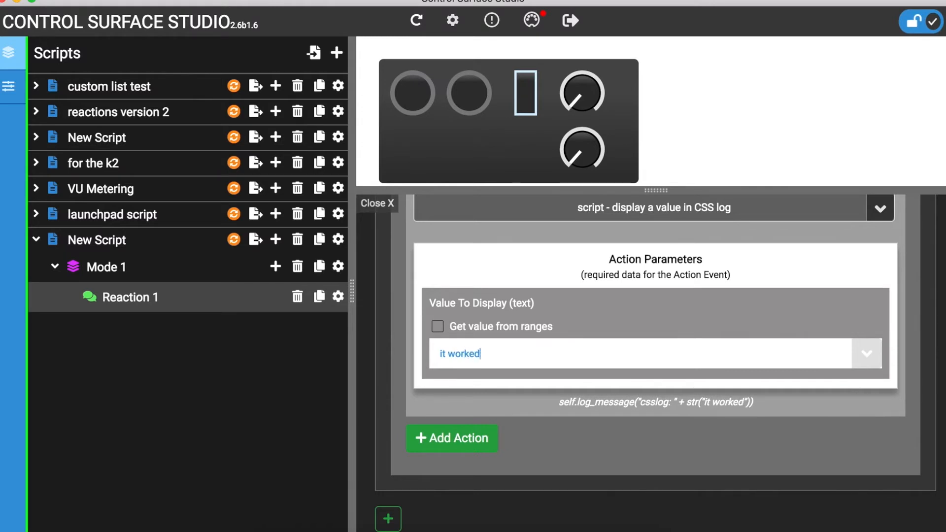
pyautogui.write('!')
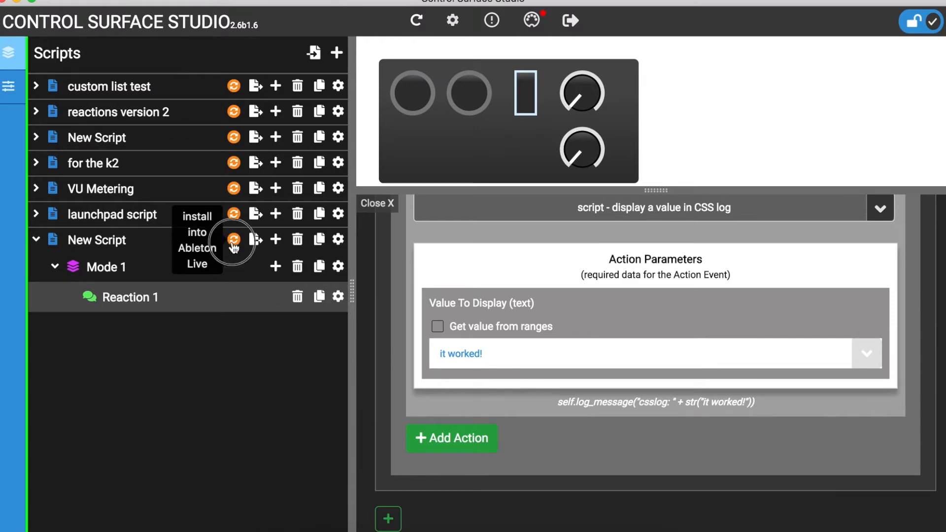
# Install the script into Ableton Live, closing the Untitled set without saving
pyautogui.click(233, 248)
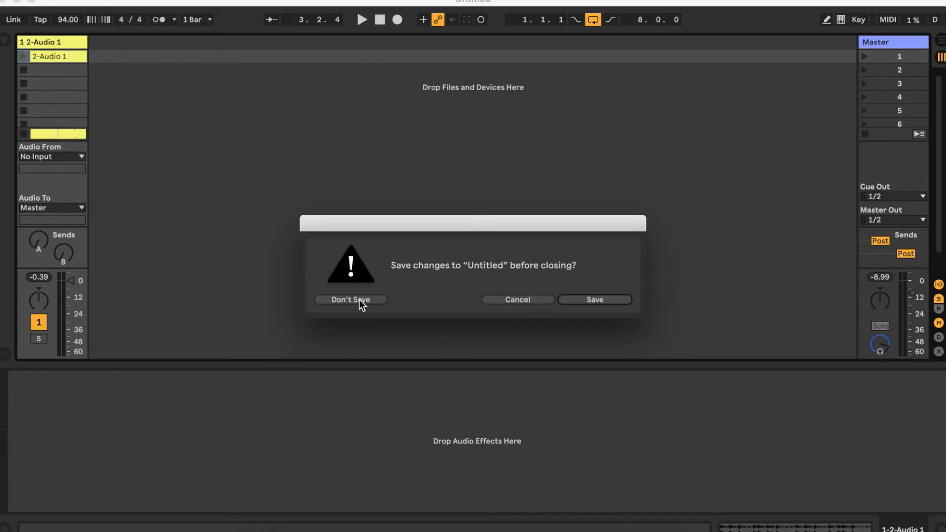
pyautogui.click(349, 299)
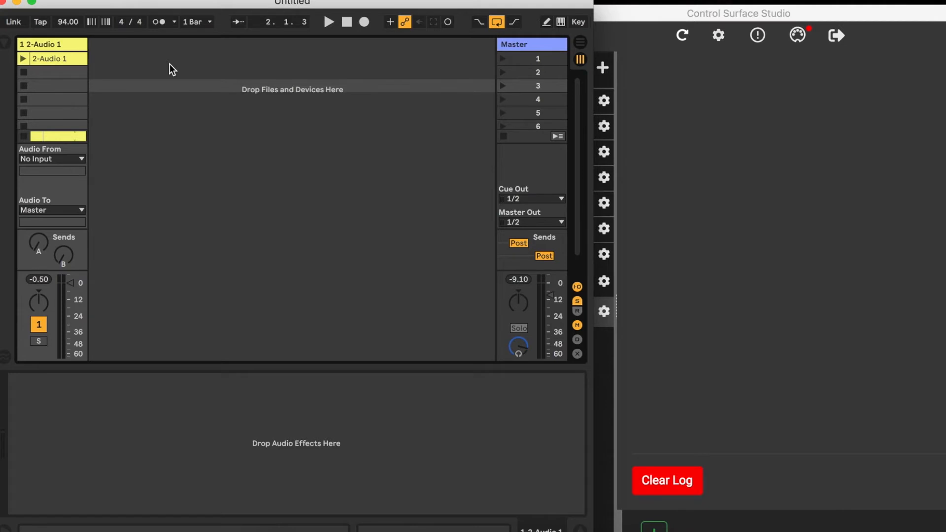
pyautogui.moveTo(140, 65)
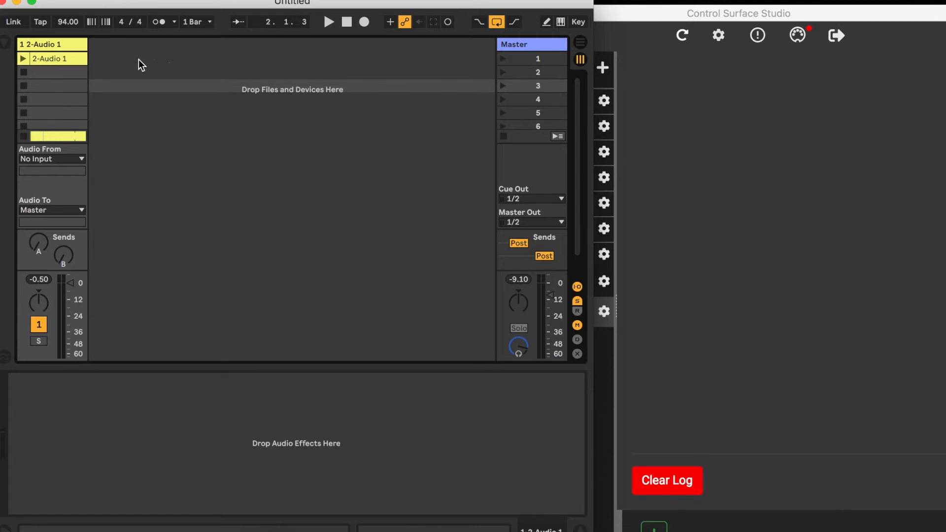
# Launch and stop the 2-Audio 1 clip so the CSS log prints 'it worked!'
pyautogui.click(327, 21)
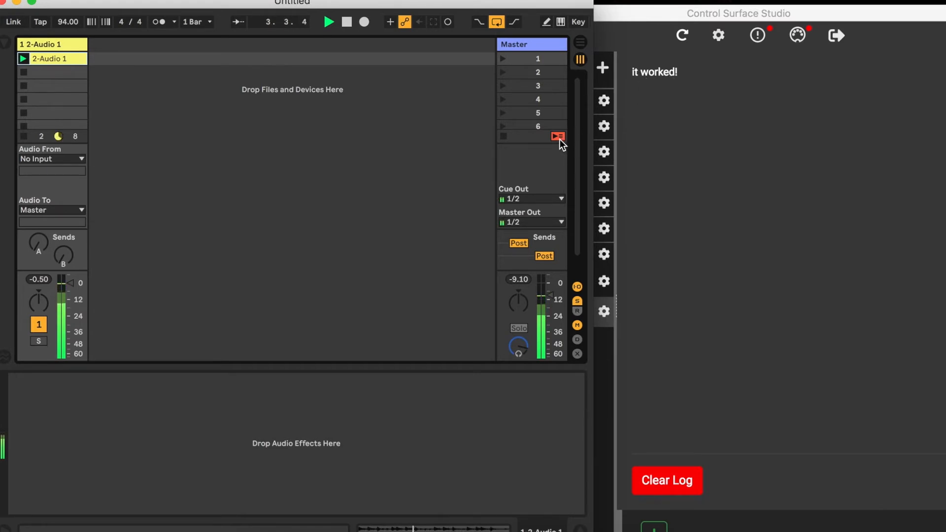
pyautogui.click(555, 136)
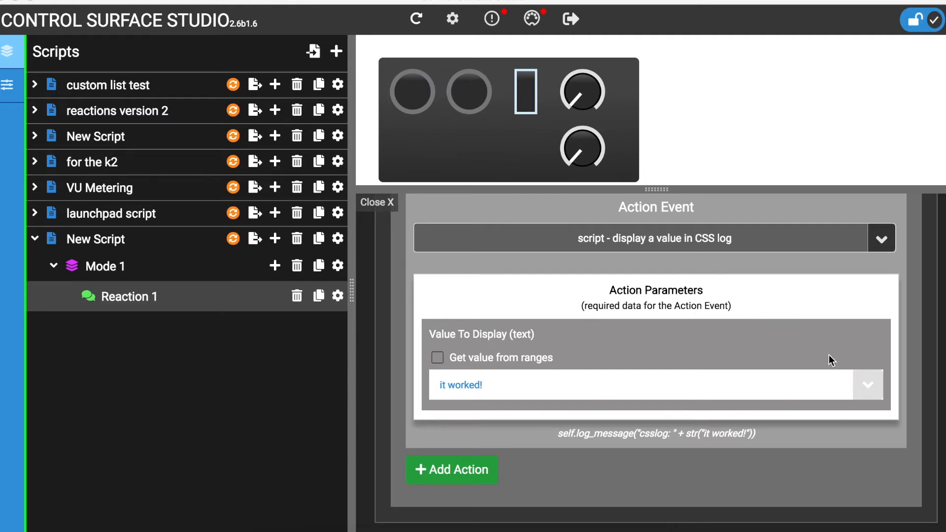
# Make the log action display Song's back to arranger value instead of text
pyautogui.click(868, 385)
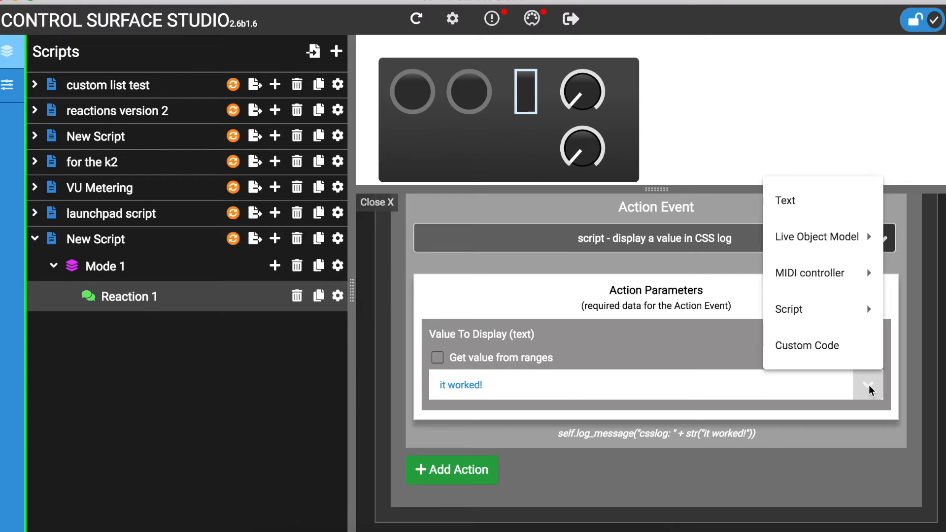
pyautogui.moveTo(868, 378)
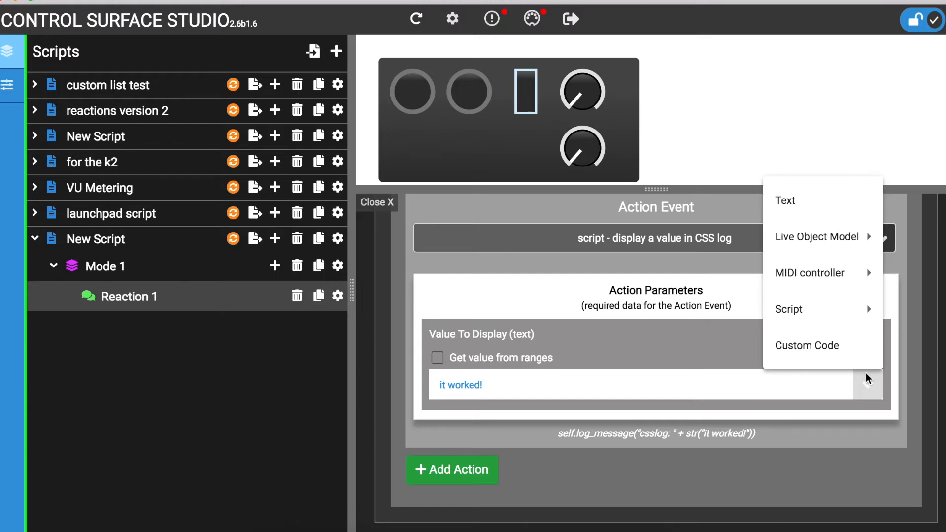
pyautogui.moveTo(835, 245)
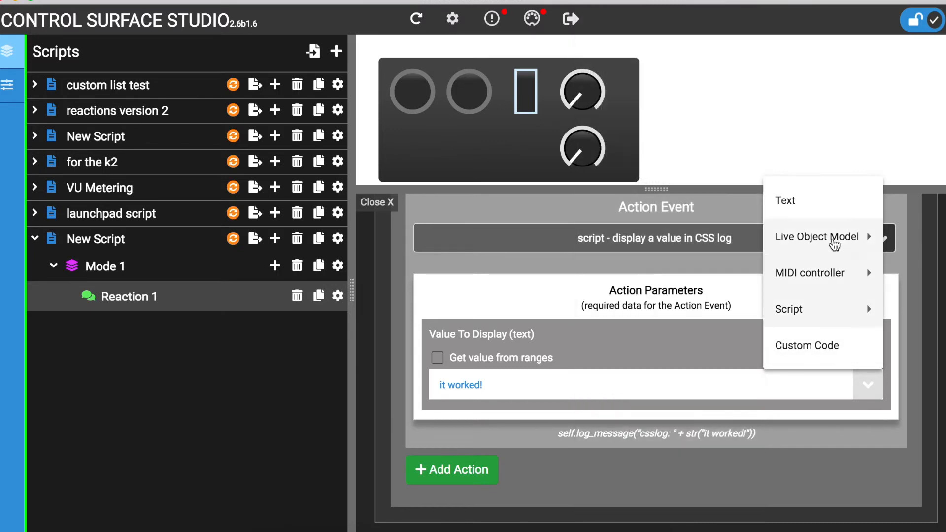
pyautogui.click(816, 237)
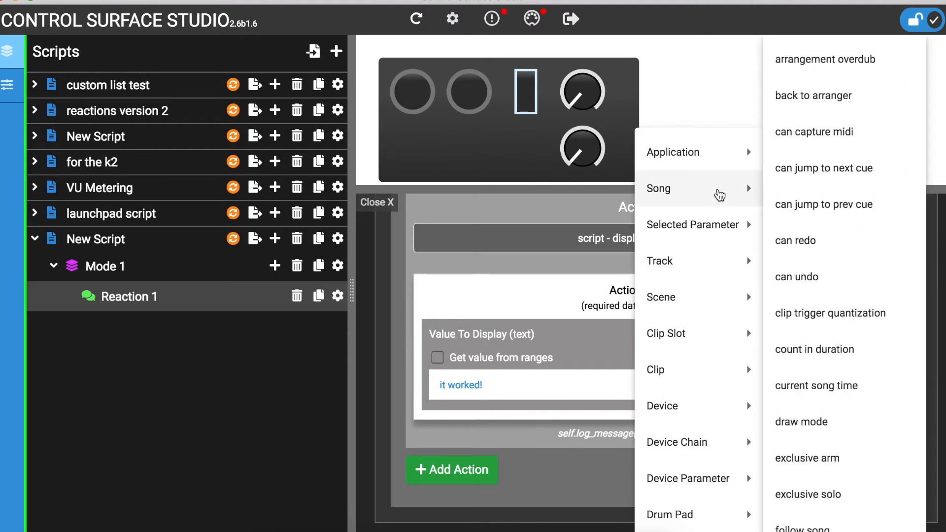
pyautogui.moveTo(777, 192)
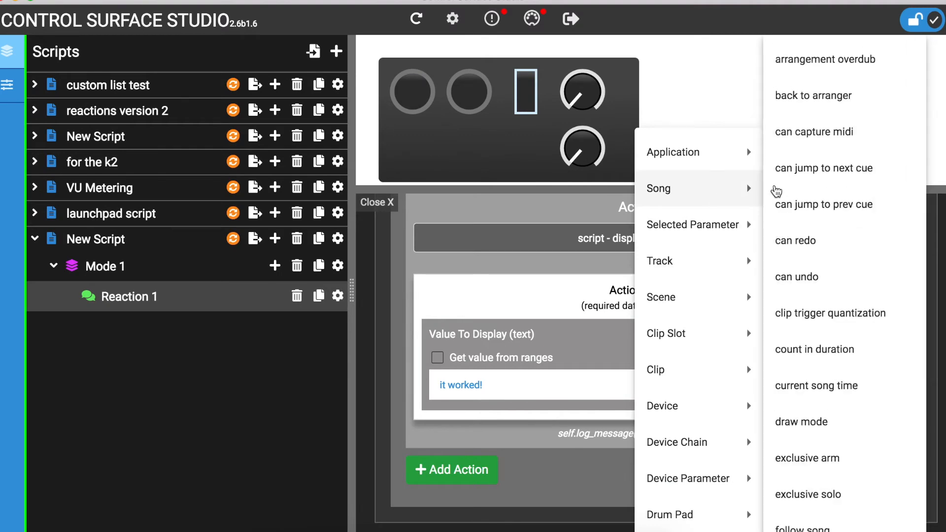
pyautogui.click(813, 95)
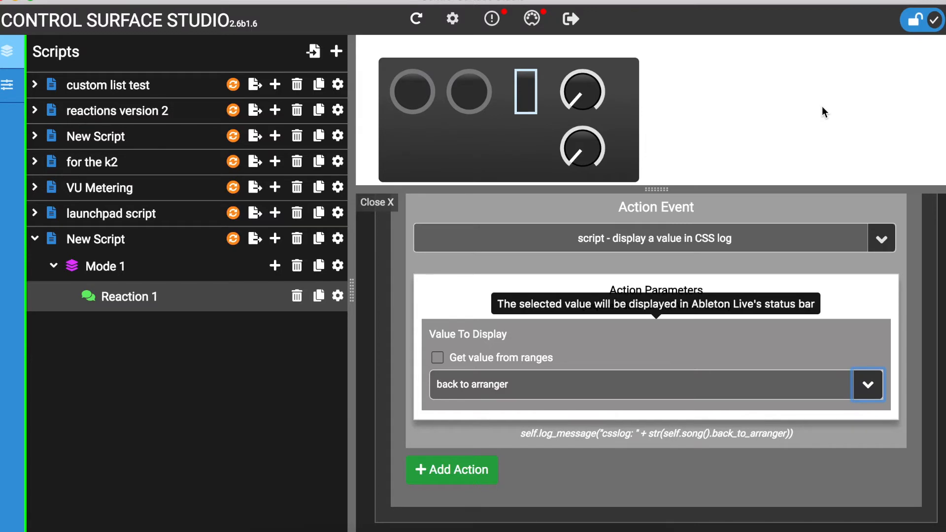
pyautogui.moveTo(485, 338)
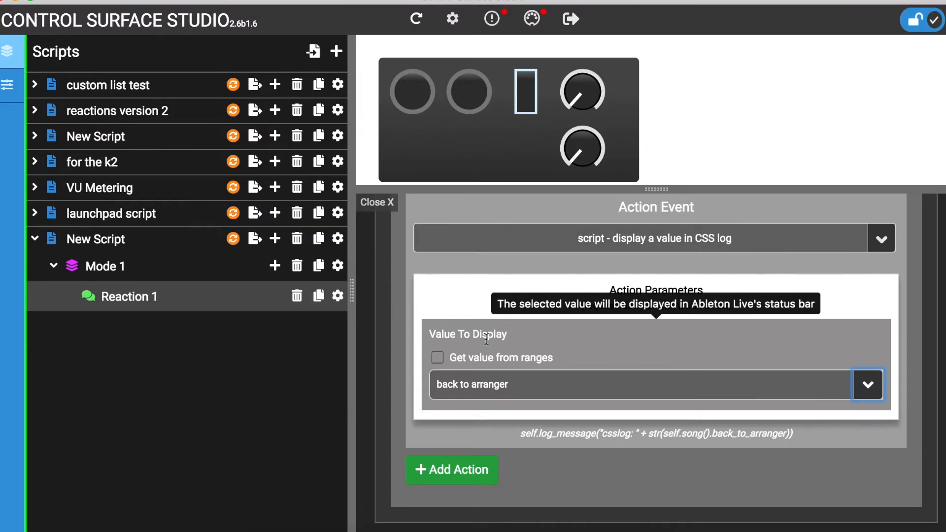
pyautogui.moveTo(233, 238)
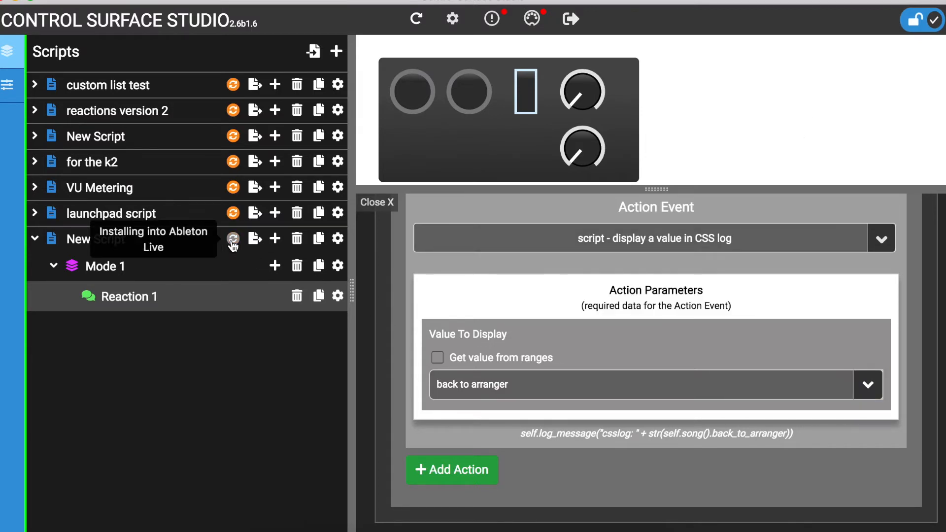
# Install the updated script and start a fresh Live set to reload it
pyautogui.click(232, 239)
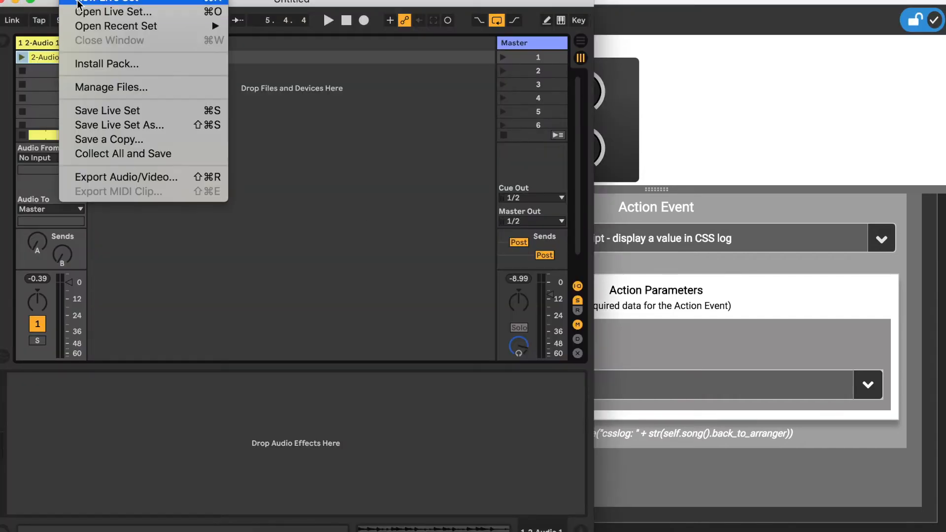
pyautogui.click(245, 176)
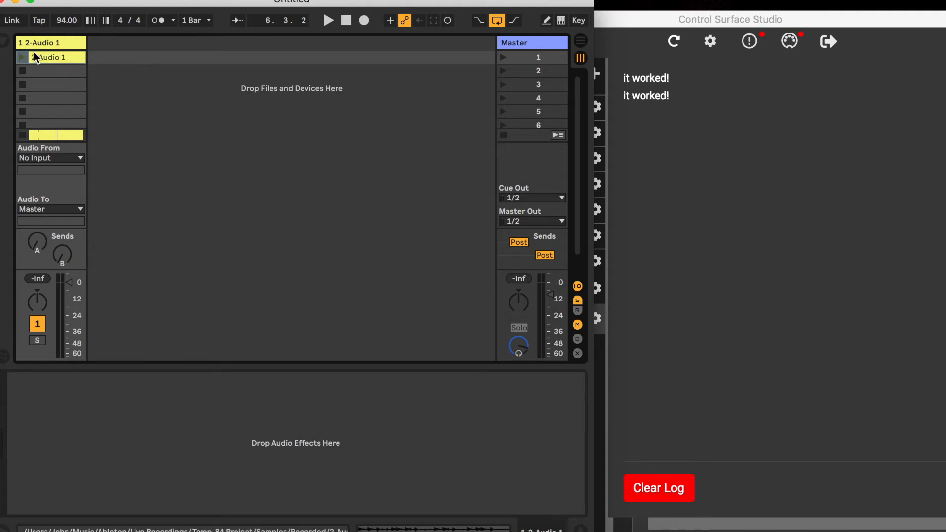
# Launch the 2-Audio 1 clip, play then stop, so the log prints True then False
pyautogui.click(328, 20)
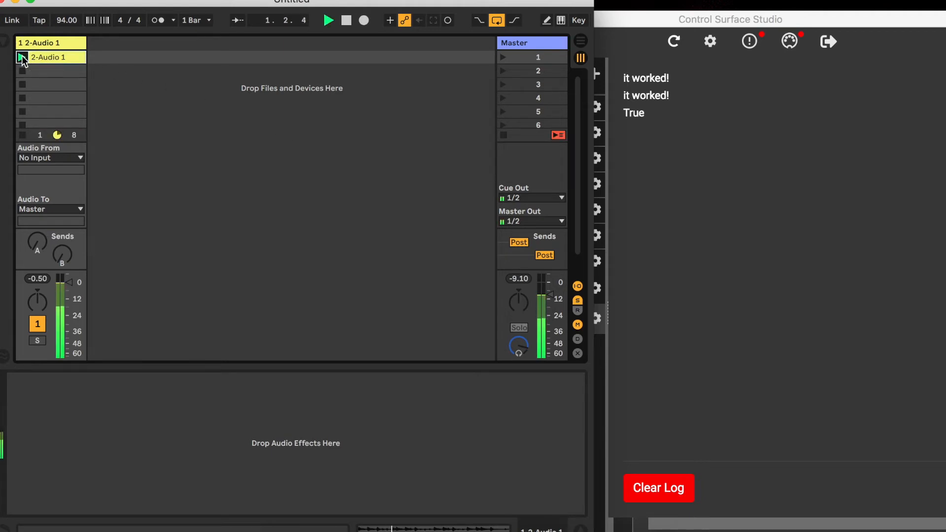
pyautogui.click(21, 57)
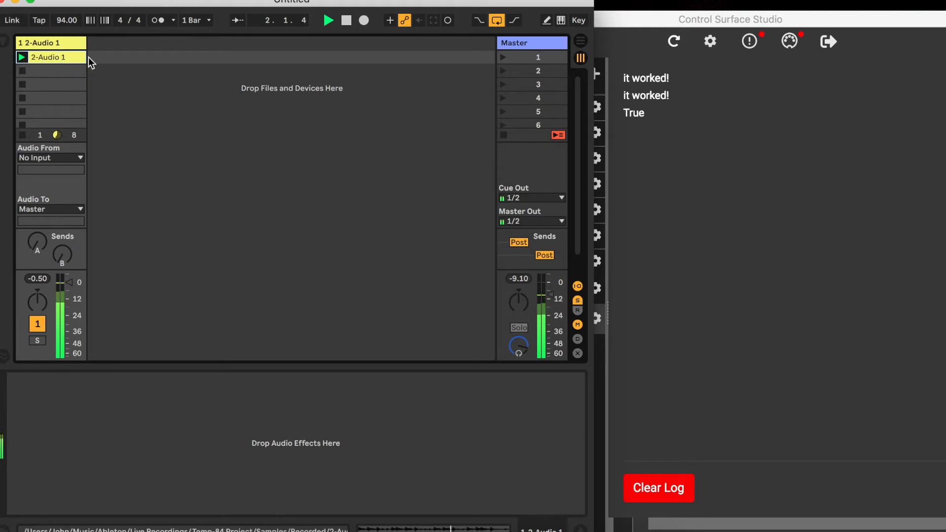
pyautogui.click(327, 20)
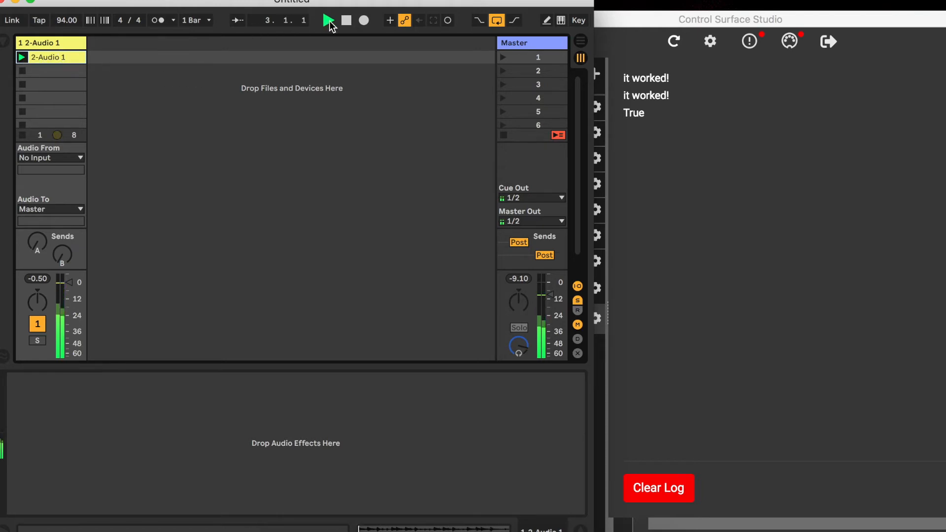
pyautogui.click(327, 20)
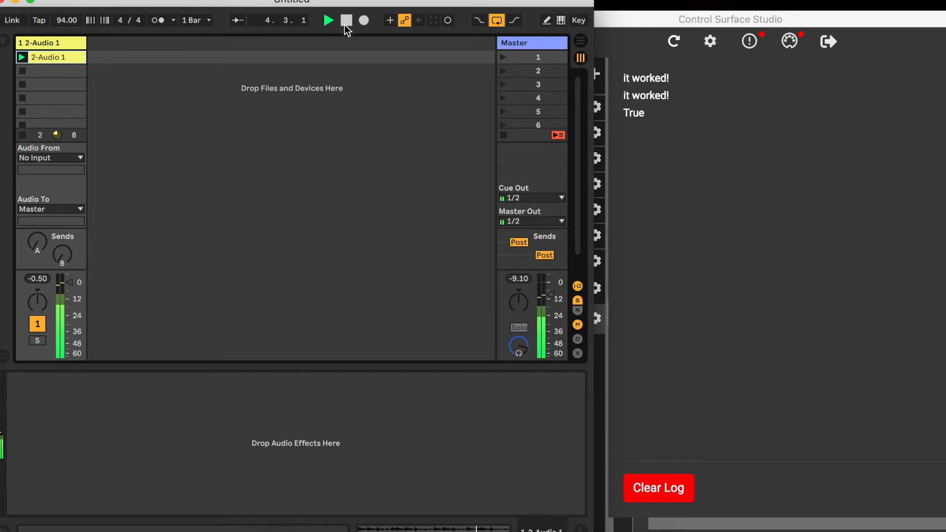
pyautogui.click(557, 135)
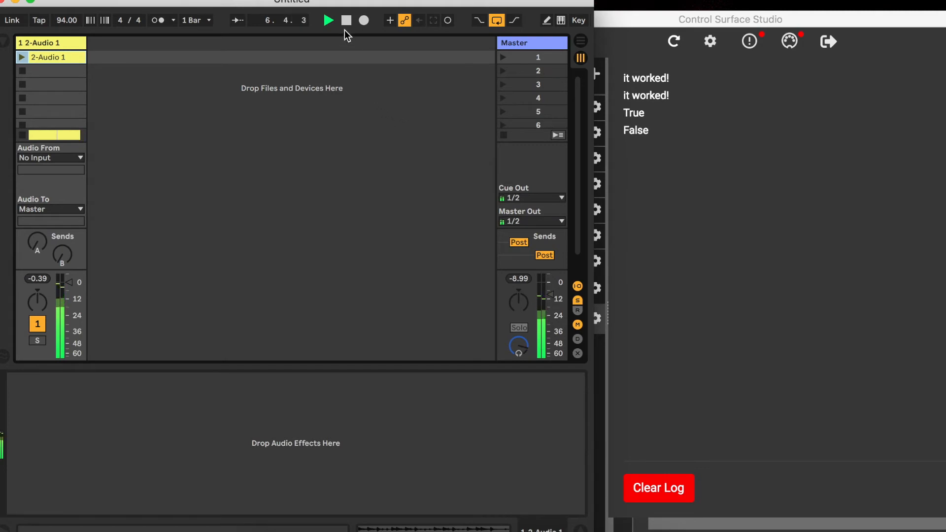
pyautogui.click(345, 19)
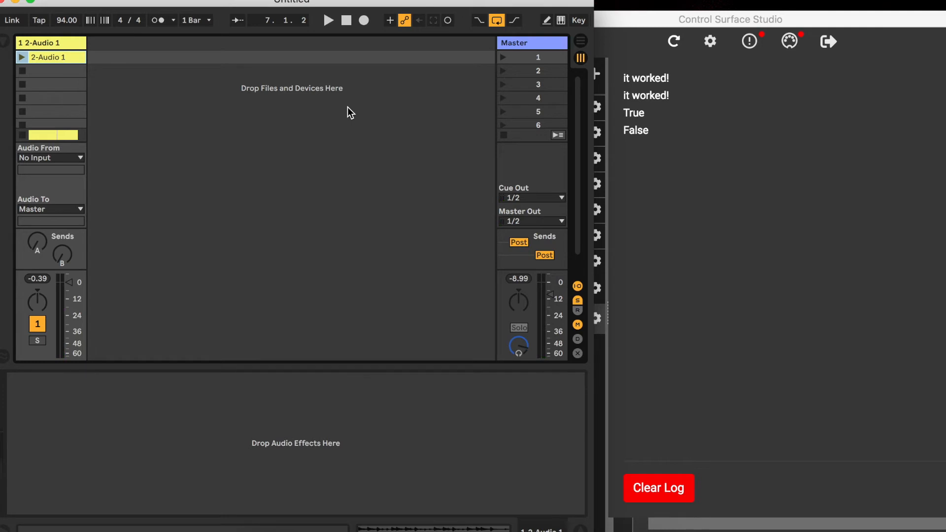
pyautogui.moveTo(364, 337)
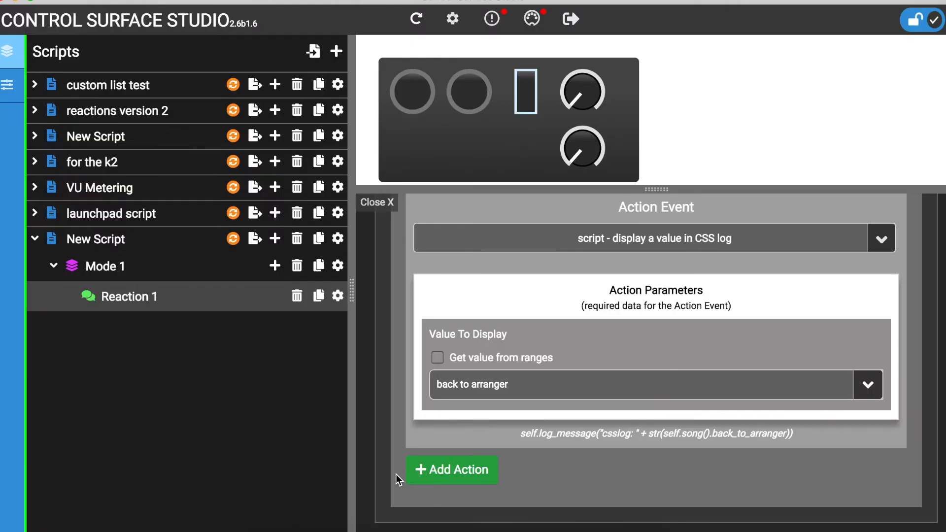
pyautogui.moveTo(397, 461)
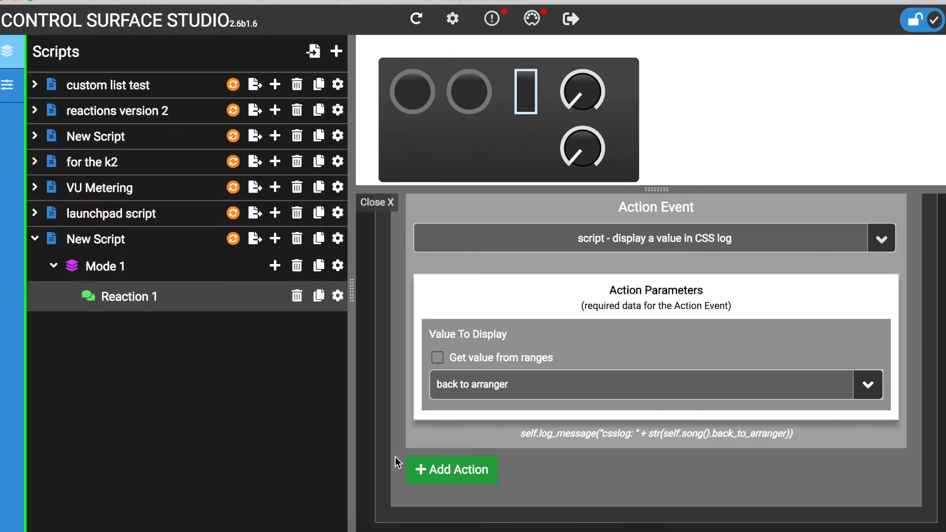
pyautogui.moveTo(933, 334)
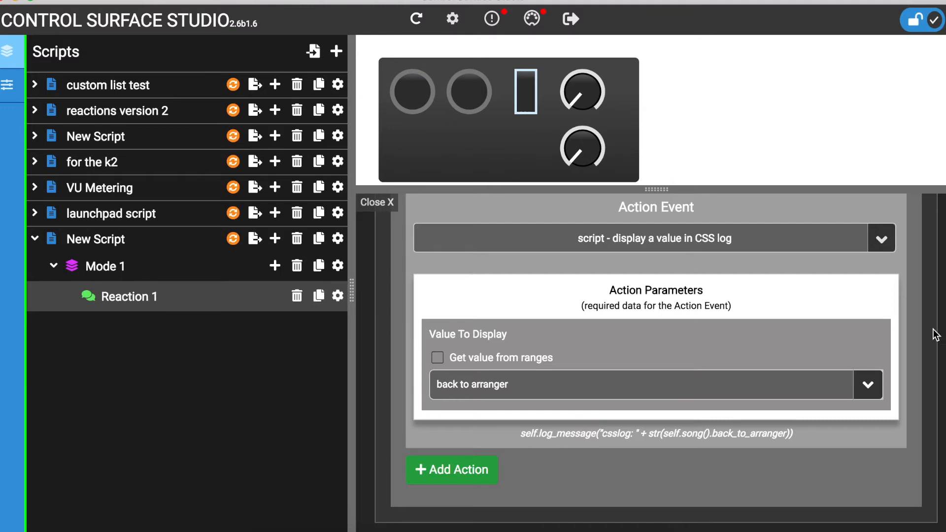
# Make the log action display Track's output meter level and install the script
pyautogui.click(880, 238)
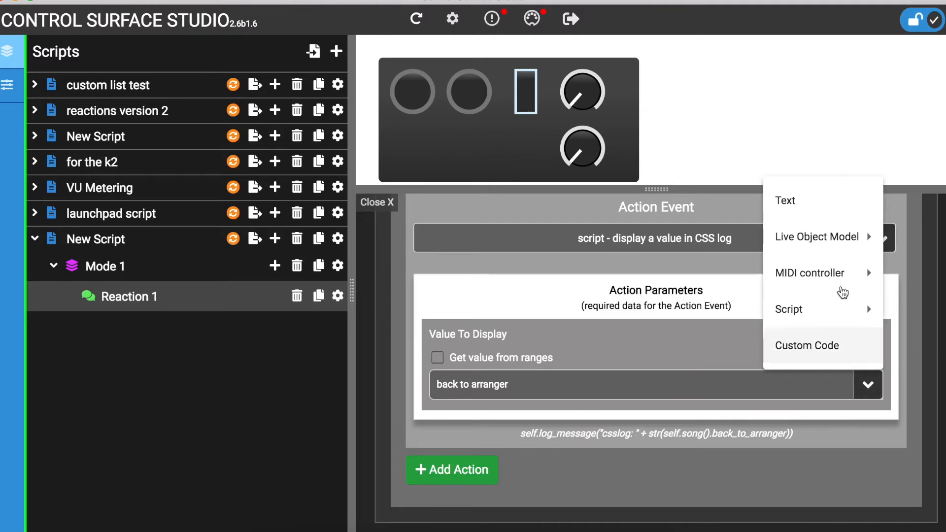
pyautogui.click(816, 236)
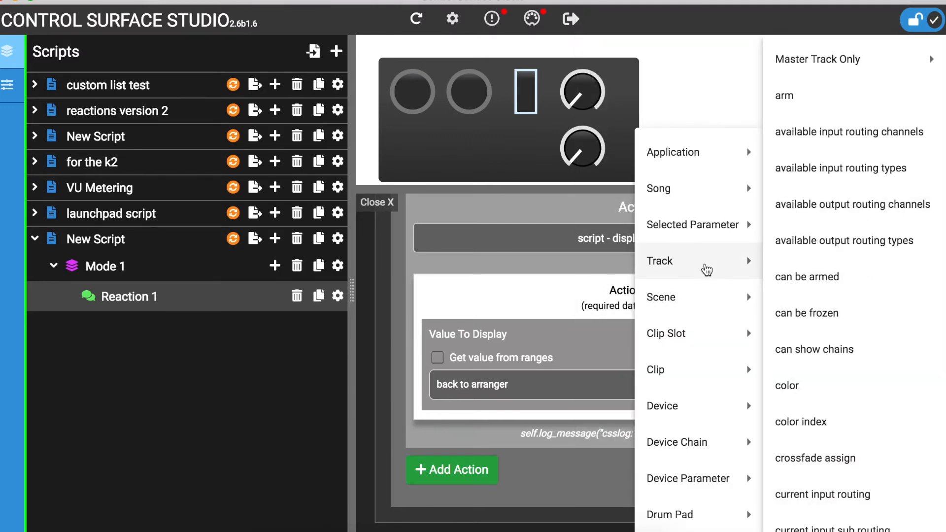
pyautogui.moveTo(707, 268)
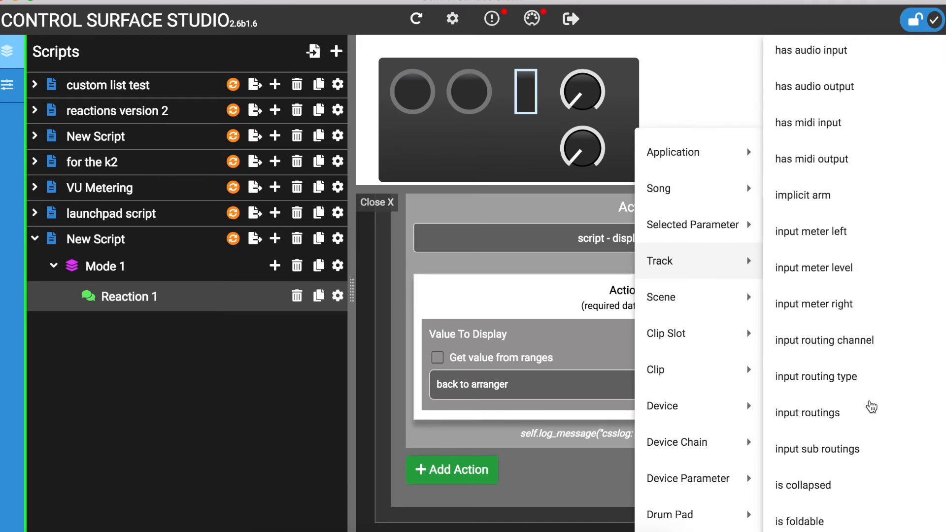
pyautogui.scroll(-3)
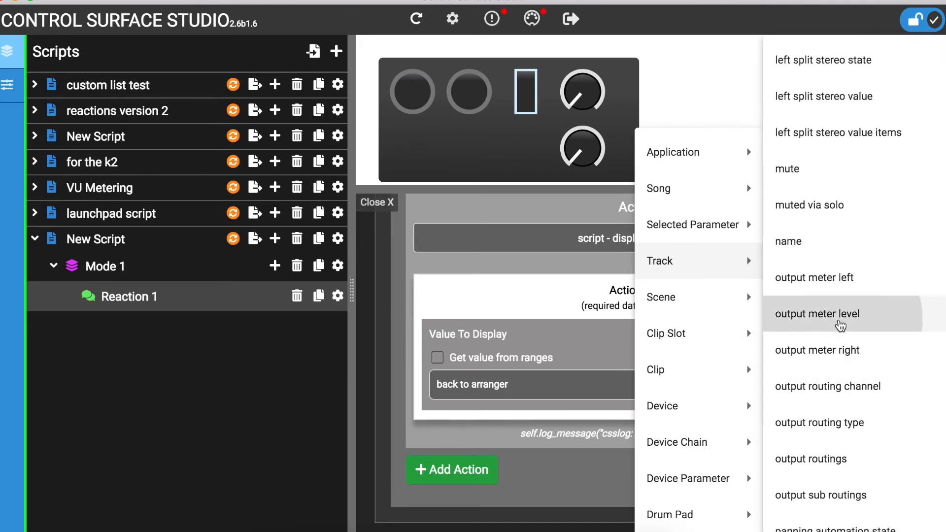
pyautogui.click(817, 313)
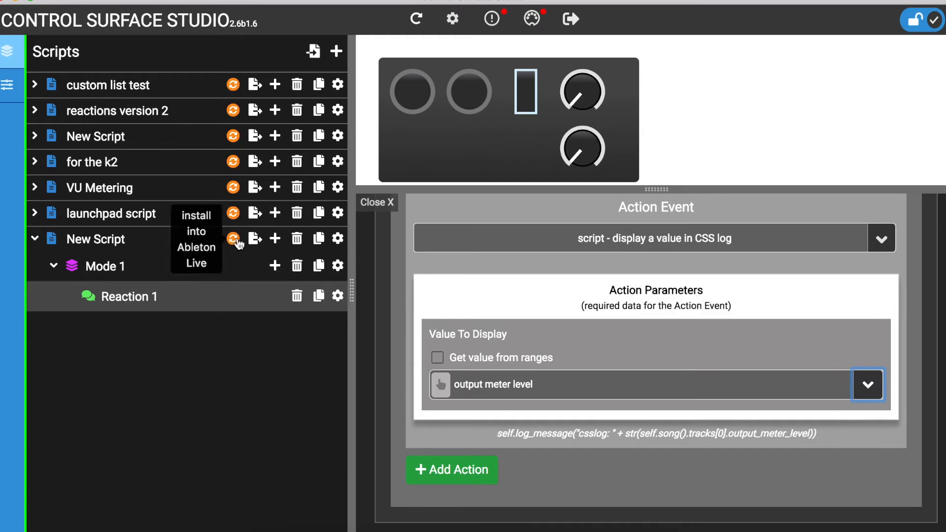
pyautogui.click(233, 238)
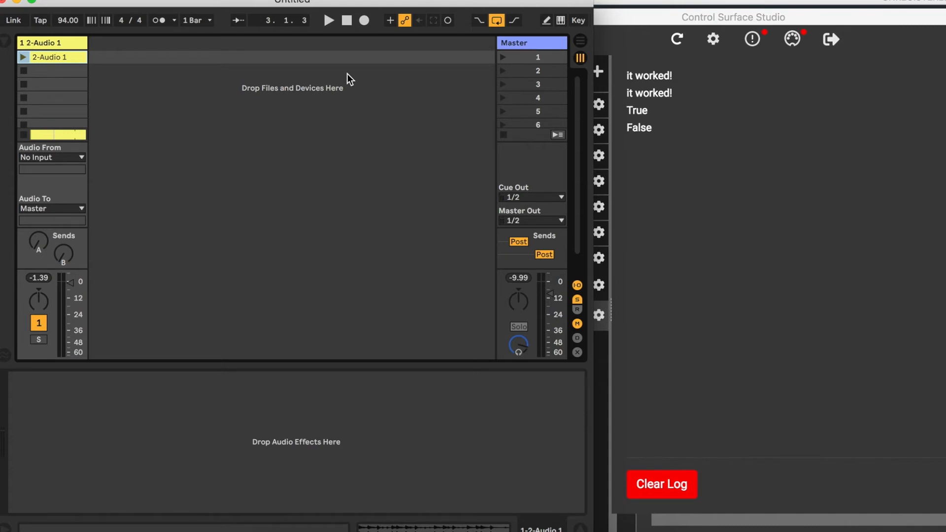
pyautogui.moveTo(337, 39)
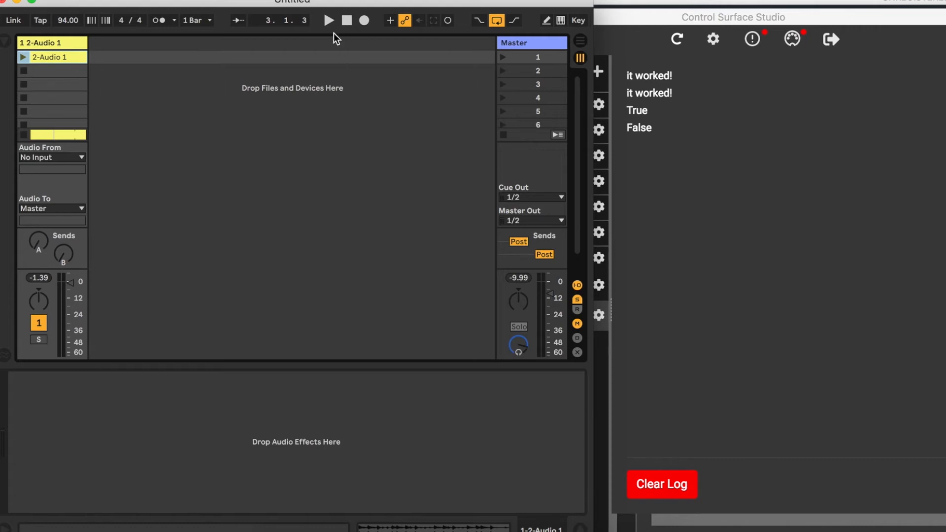
# Start and stop Live playback so meter values like 0.772 and 0.814 reach the CSS log
pyautogui.click(327, 20)
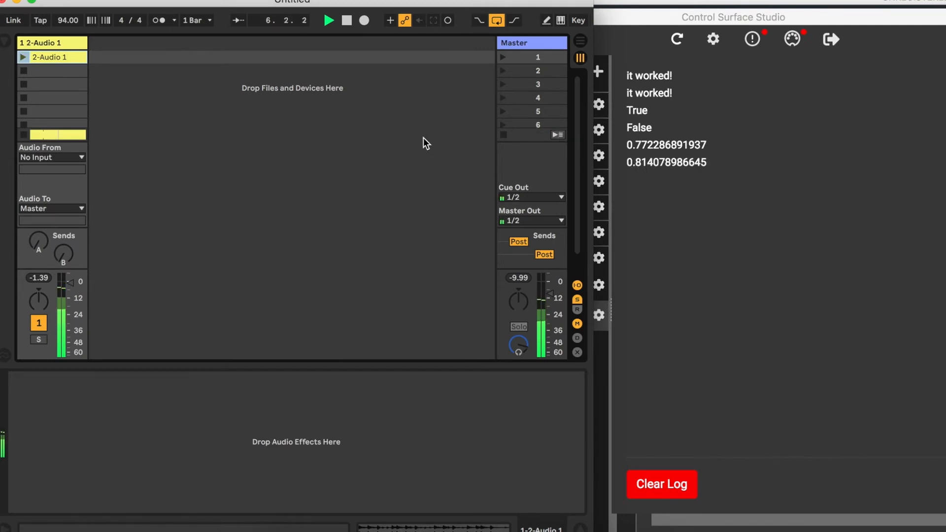
pyautogui.click(345, 20)
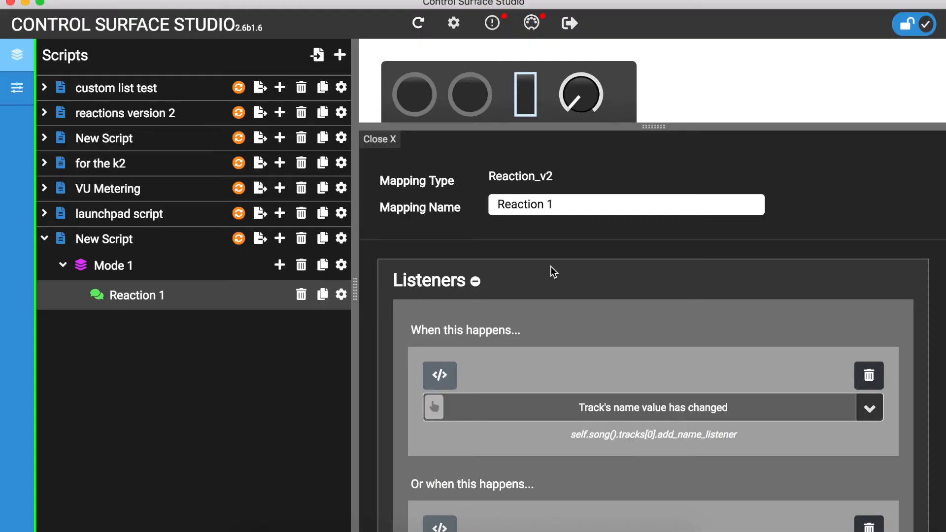
# Set the log action's Value To Display to Script > listener number
pyautogui.scroll(-3)
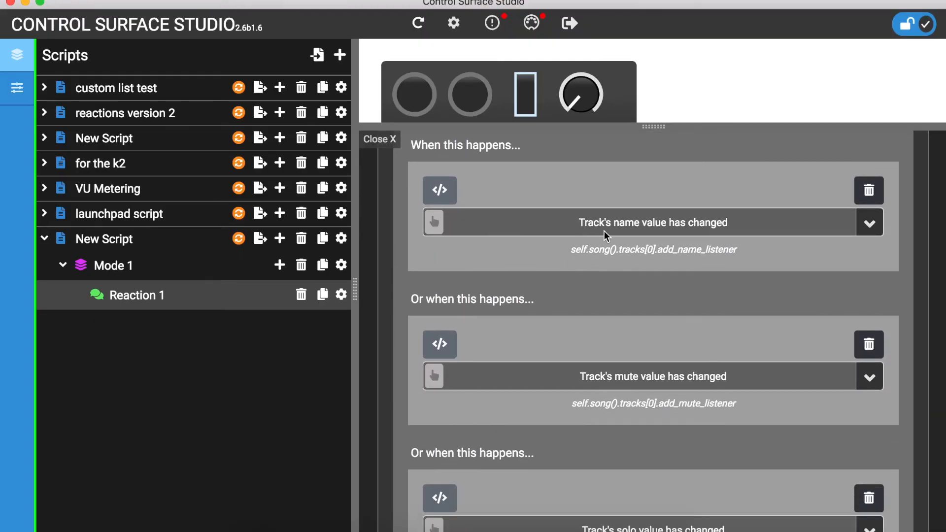
pyautogui.scroll(-3)
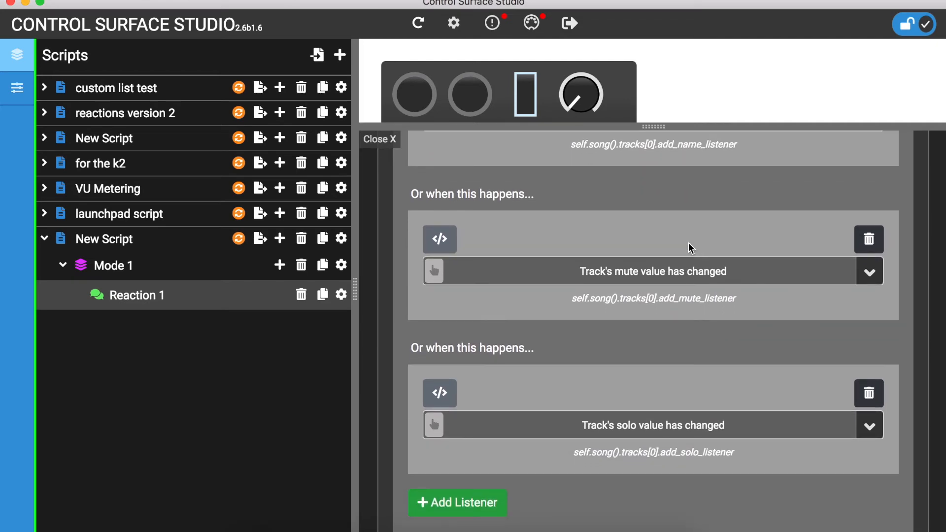
pyautogui.scroll(-3)
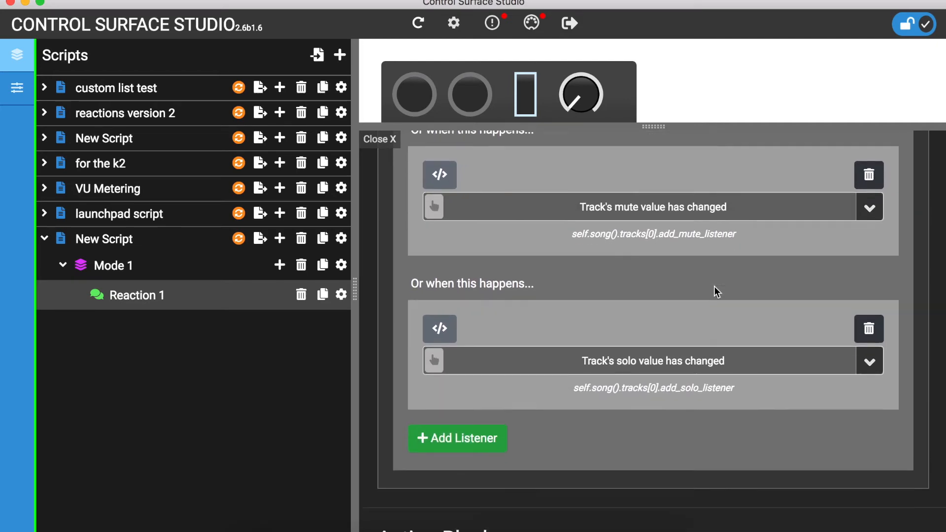
pyautogui.scroll(-3)
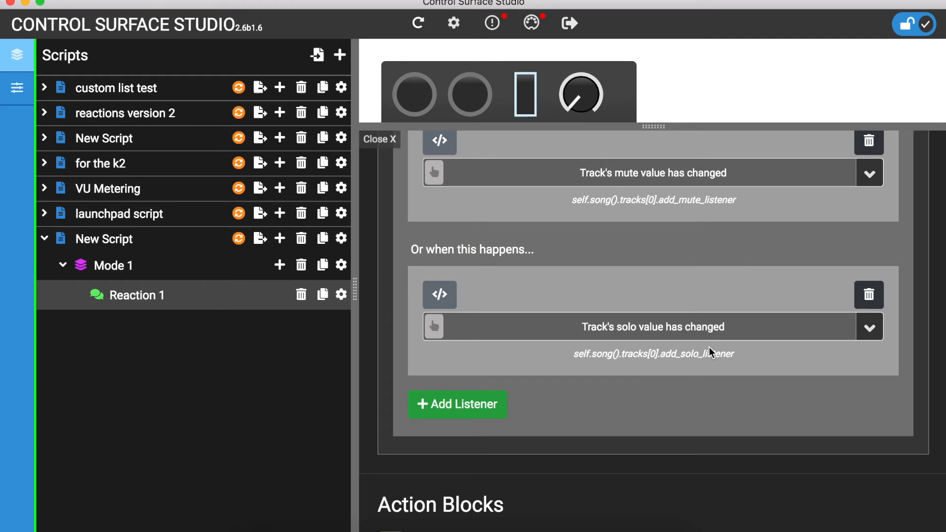
pyautogui.click(861, 330)
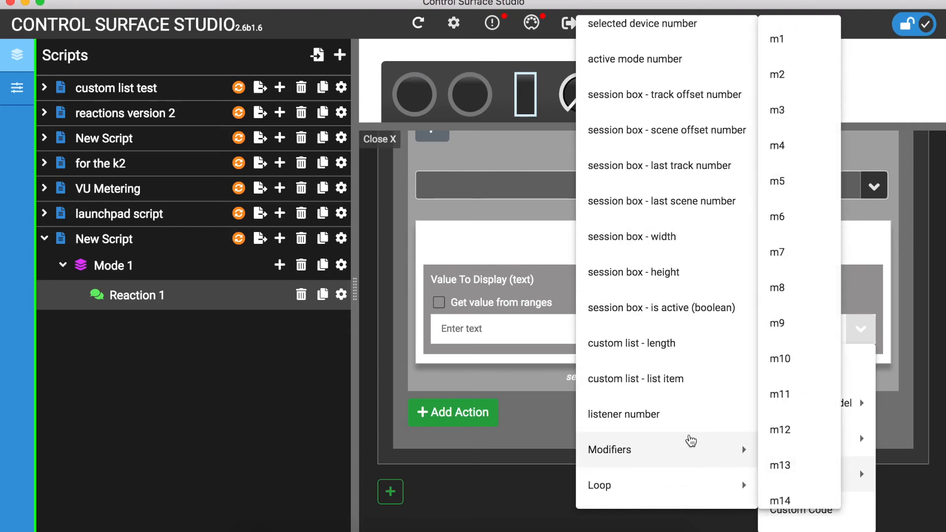
pyautogui.click(623, 414)
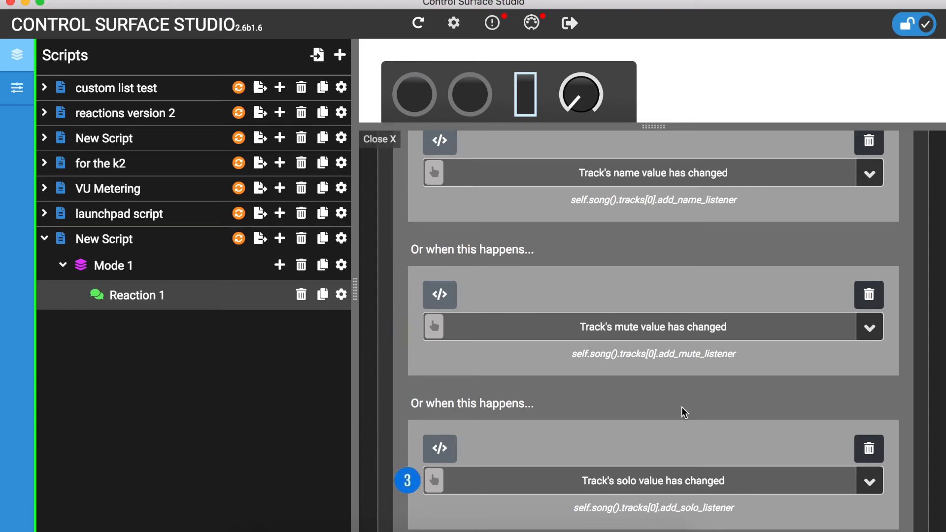
pyautogui.scroll(3)
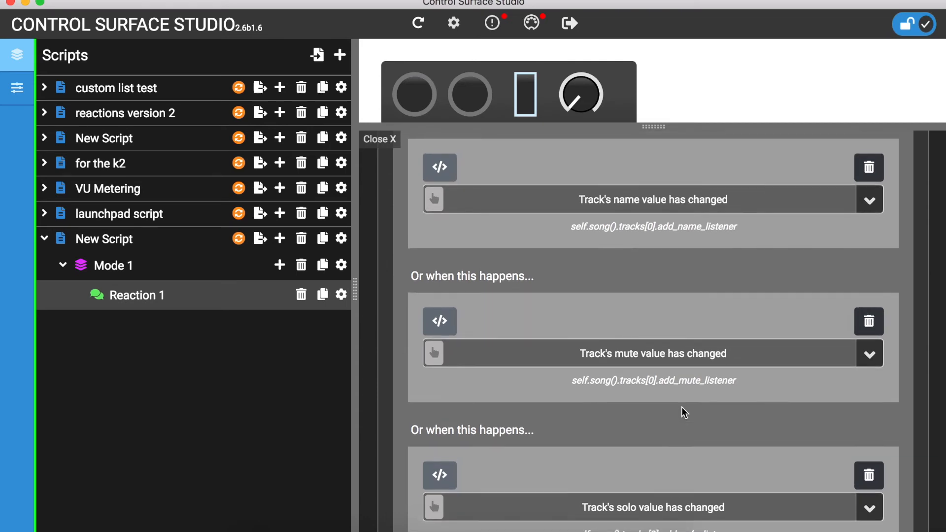
pyautogui.scroll(3)
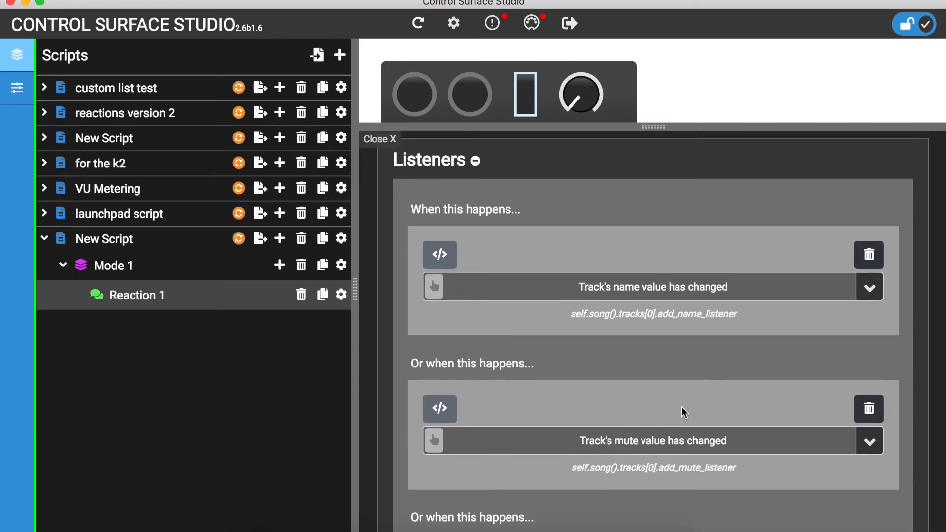
pyautogui.moveTo(238, 238)
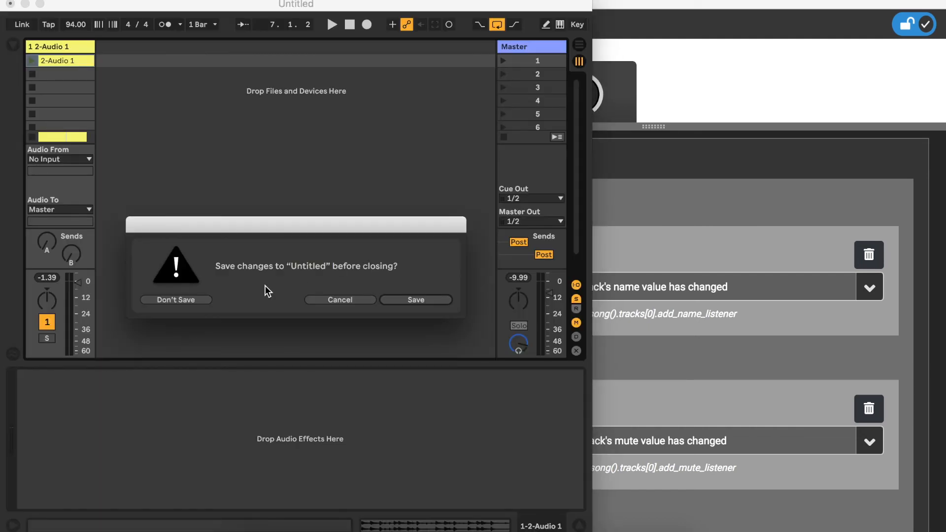
pyautogui.moveTo(196, 304)
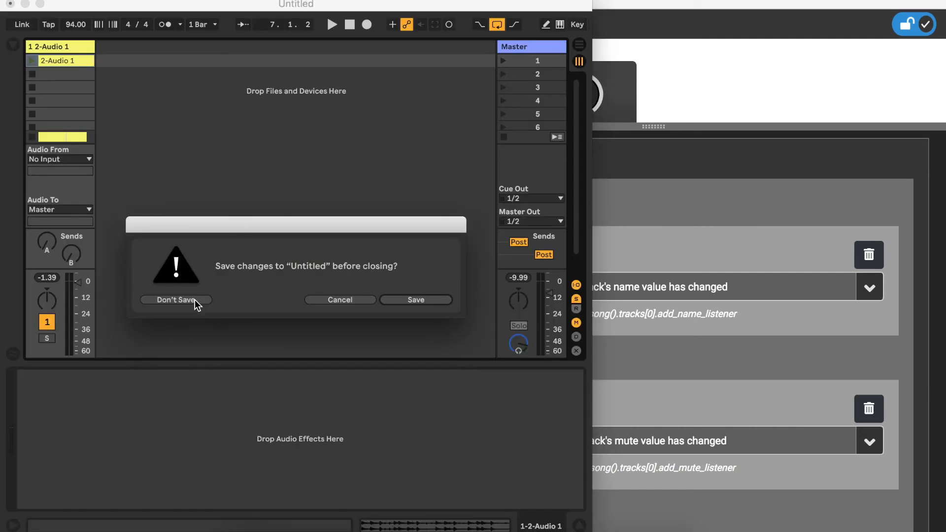
# Discard the set, rename the first track to test and toggle its mute, logging listener 1 then 2
pyautogui.click(175, 299)
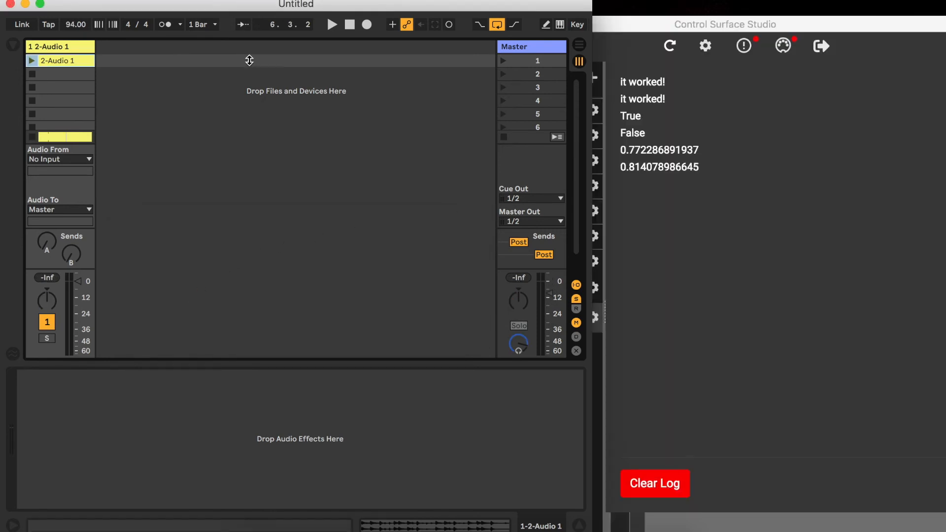
pyautogui.doubleClick(60, 46)
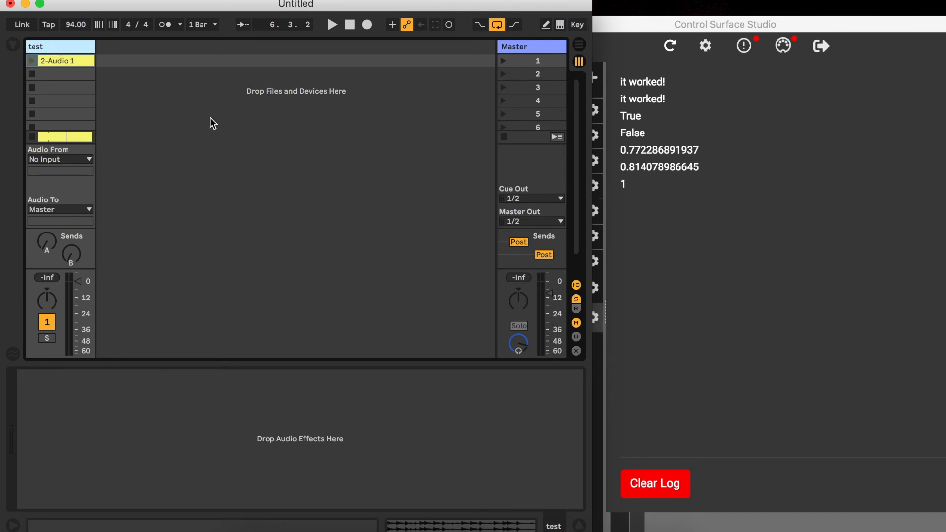
pyautogui.moveTo(342, 168)
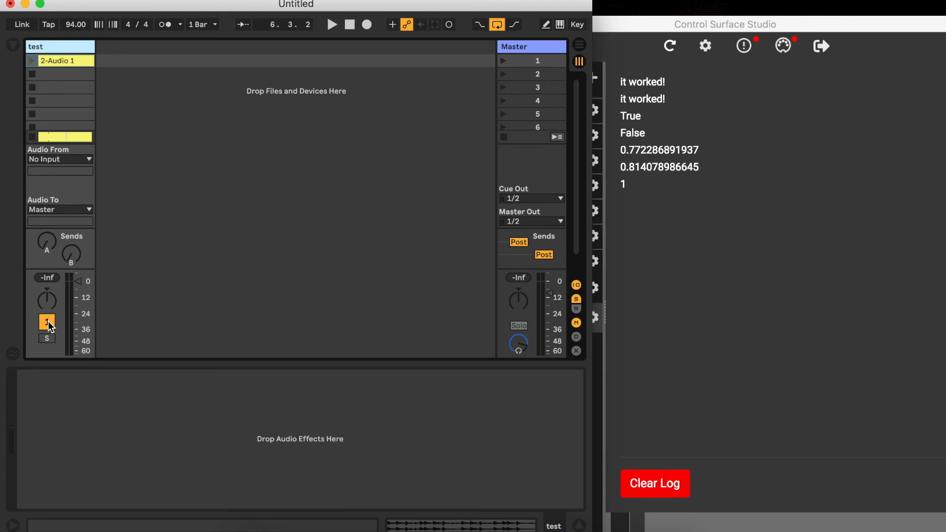
pyautogui.click(46, 321)
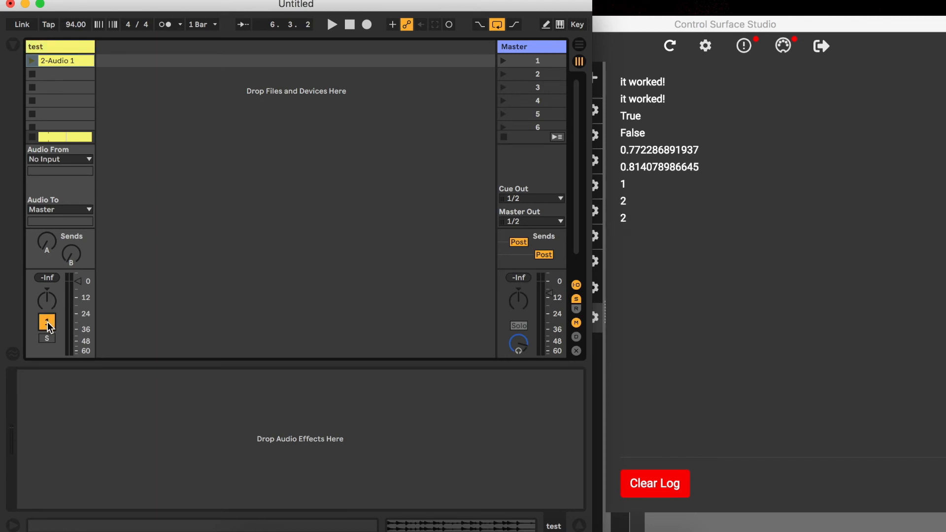
pyautogui.click(47, 340)
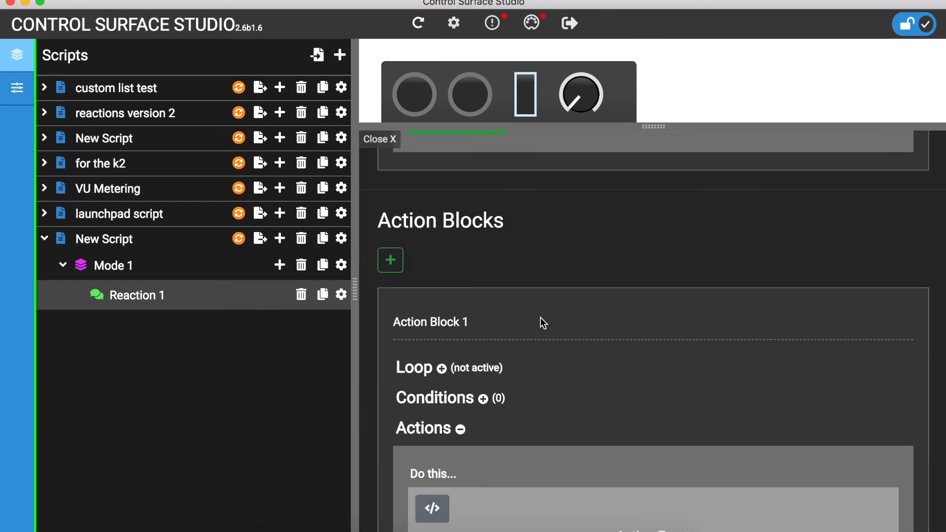
# Add a condition: Script listener number is equal to 2
pyautogui.scroll(-3)
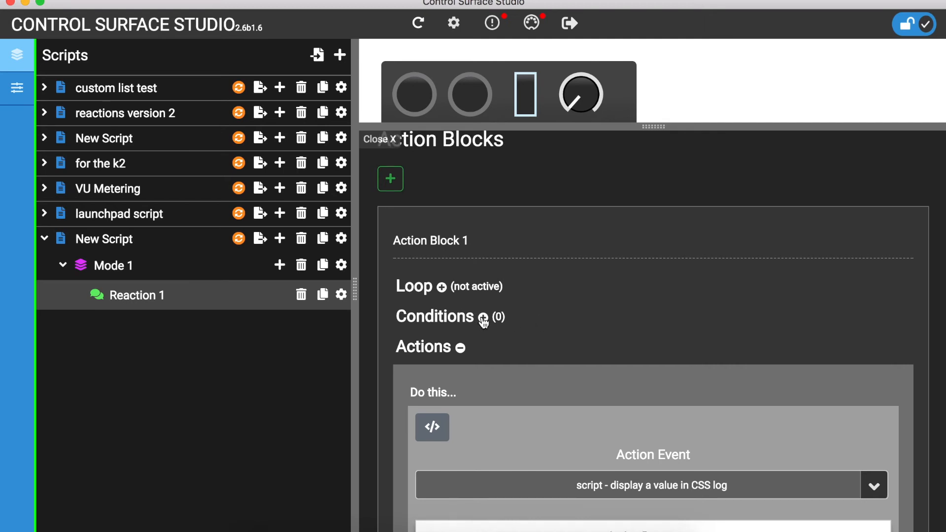
pyautogui.click(482, 316)
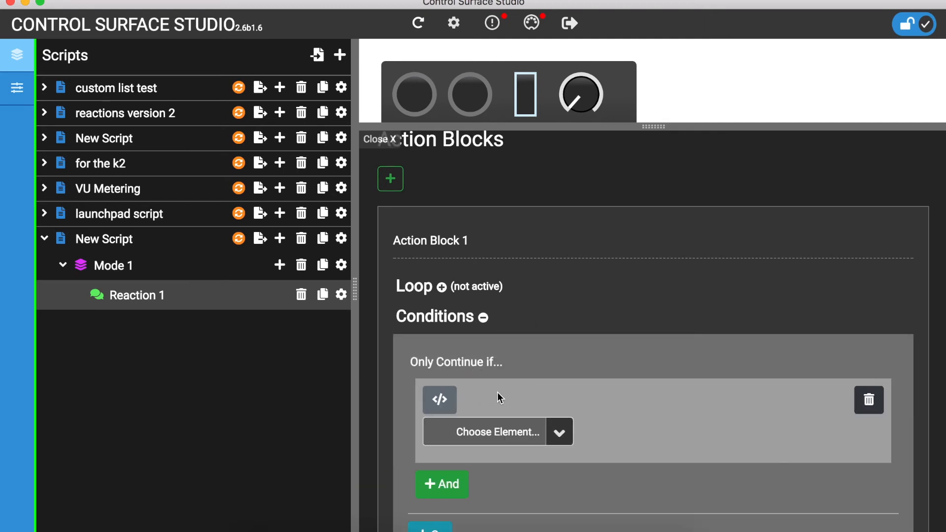
pyautogui.click(557, 431)
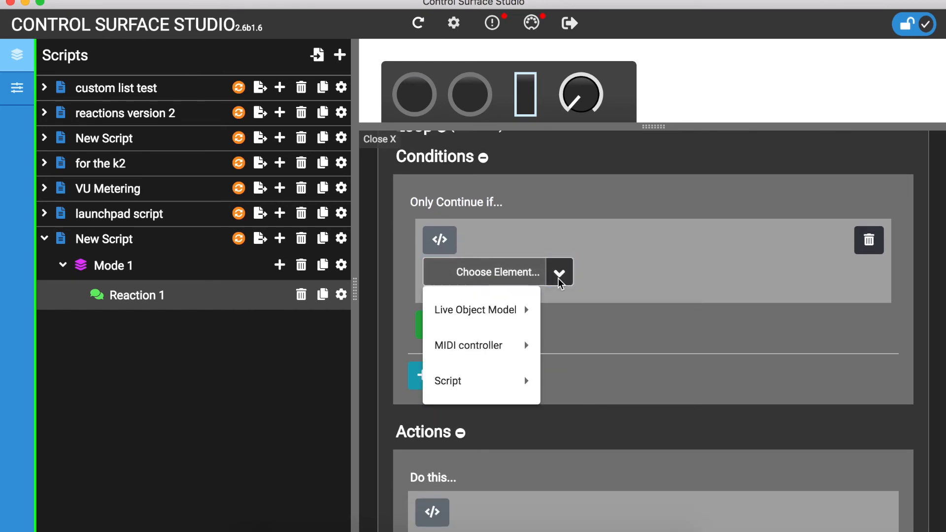
pyautogui.click(448, 380)
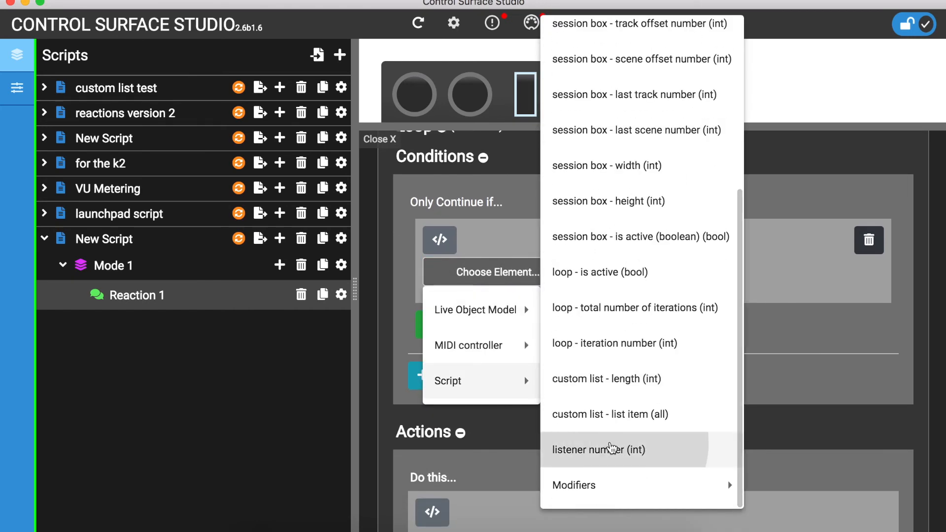
pyautogui.click(598, 450)
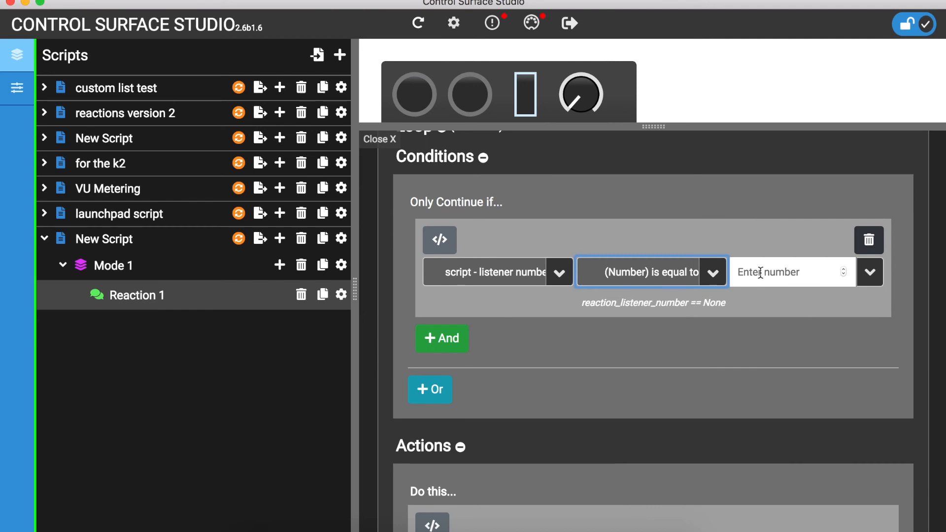
pyautogui.write('2')
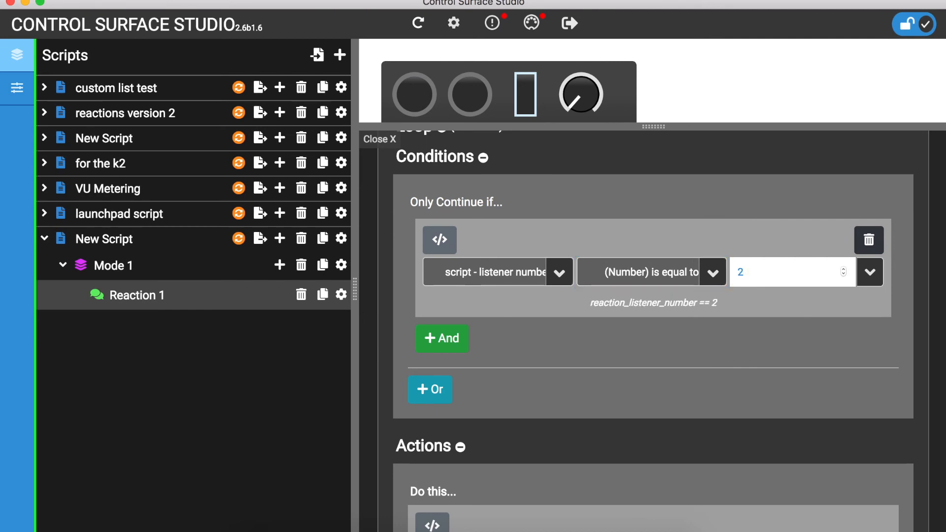
pyautogui.scroll(-3)
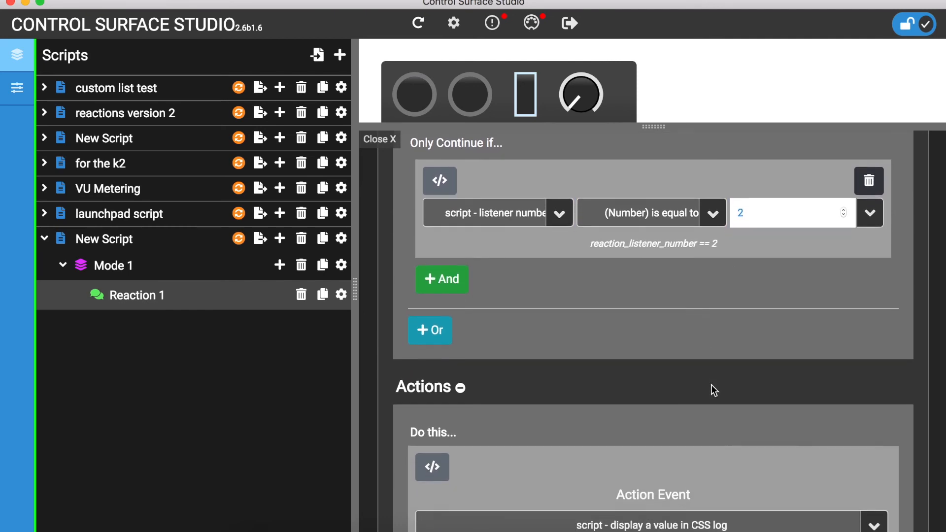
# Switch Value To Display to Text 'listener 2 was fired' and install the script into Live
pyautogui.scroll(-3)
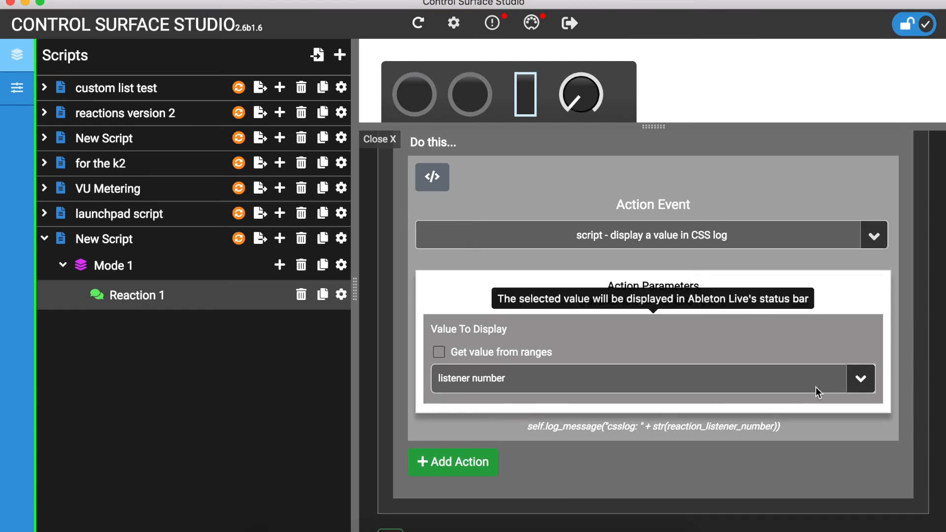
pyautogui.moveTo(861, 388)
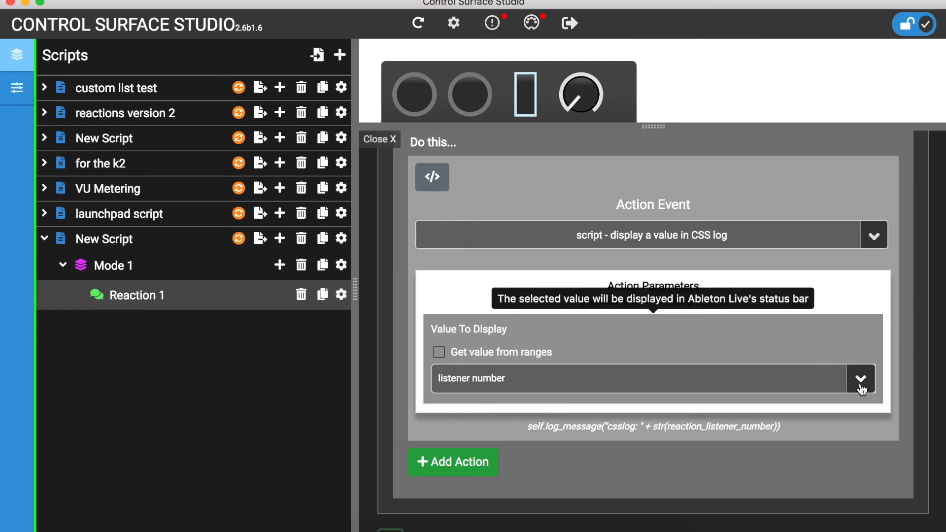
pyautogui.click(861, 378)
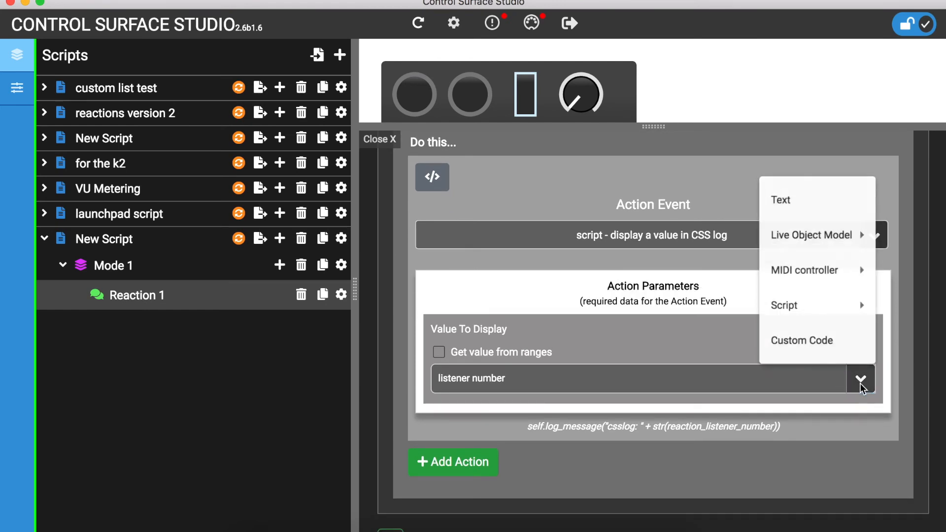
pyautogui.click(780, 200)
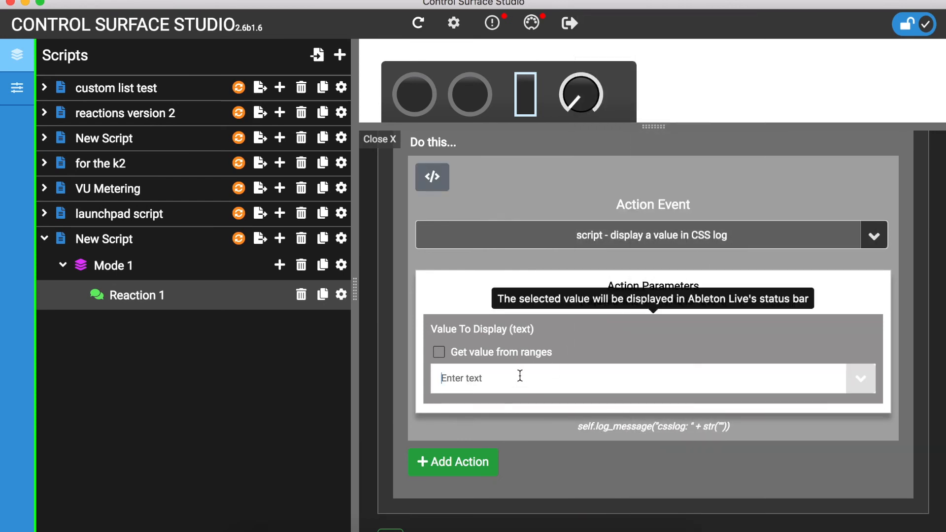
pyautogui.write('listener 2 w')
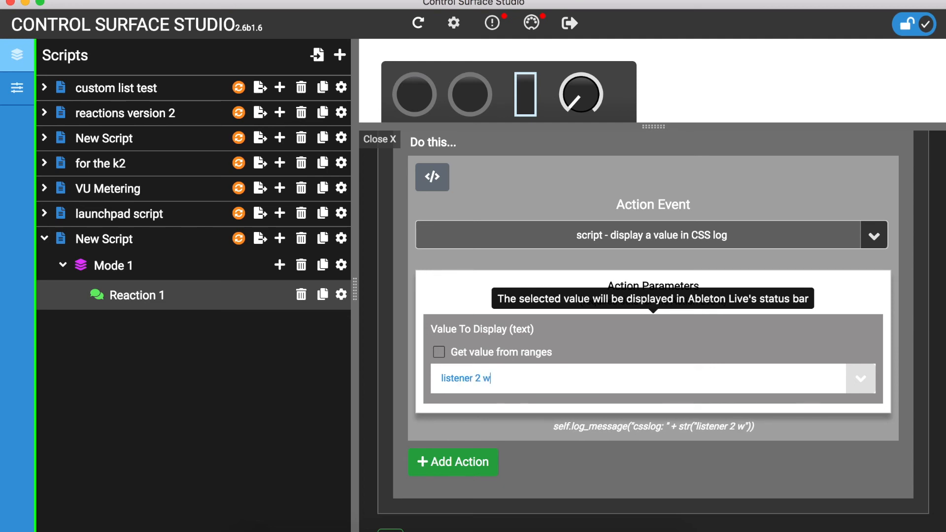
pyautogui.write('as fired')
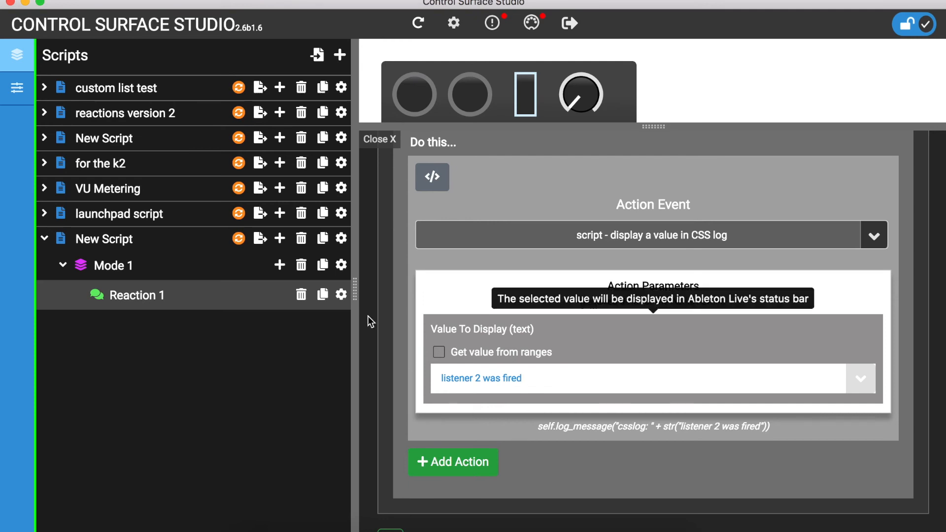
pyautogui.moveTo(239, 239)
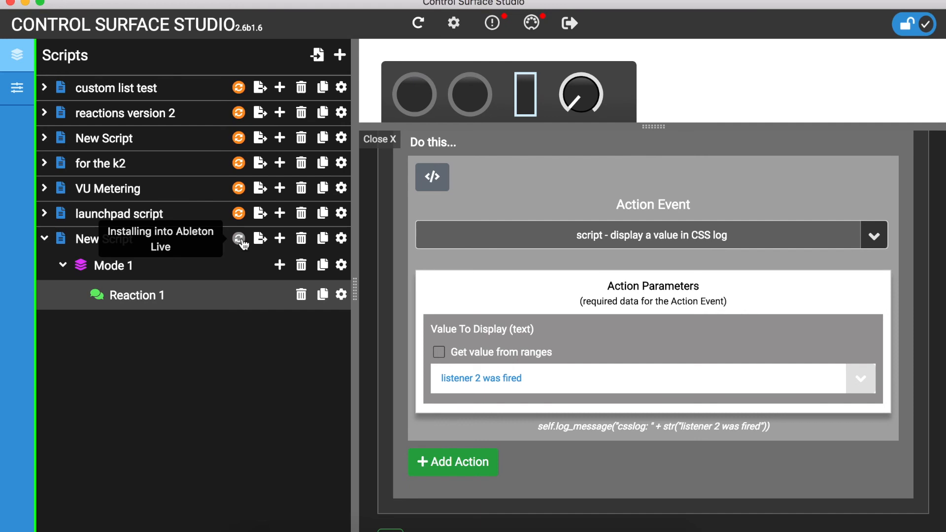
pyautogui.click(239, 238)
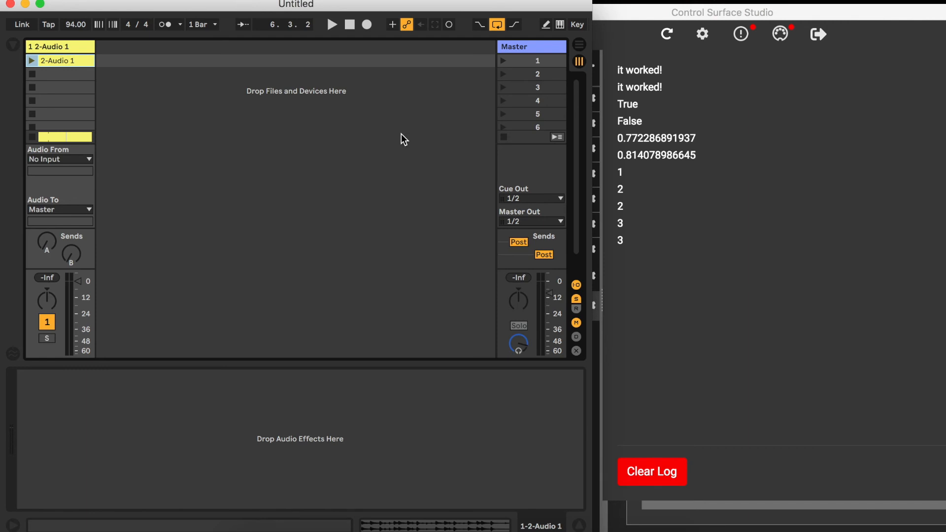
pyautogui.moveTo(269, 185)
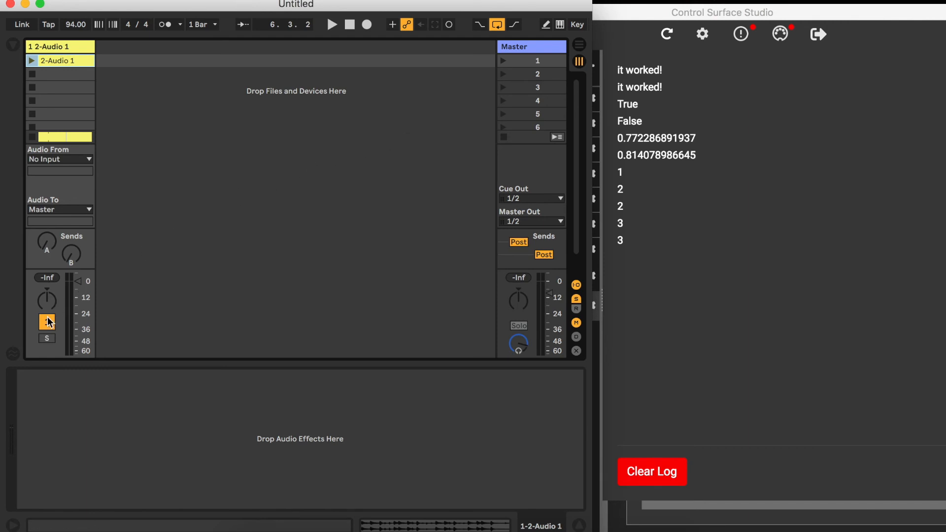
# Toggle mute, rename the track to testing and toggle mute and solo to fire the reaction
pyautogui.click(47, 321)
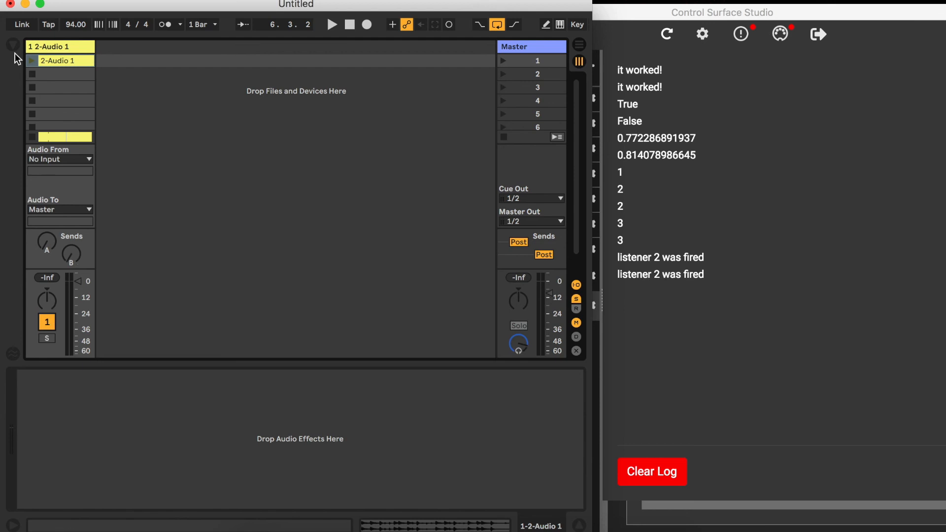
pyautogui.doubleClick(60, 46)
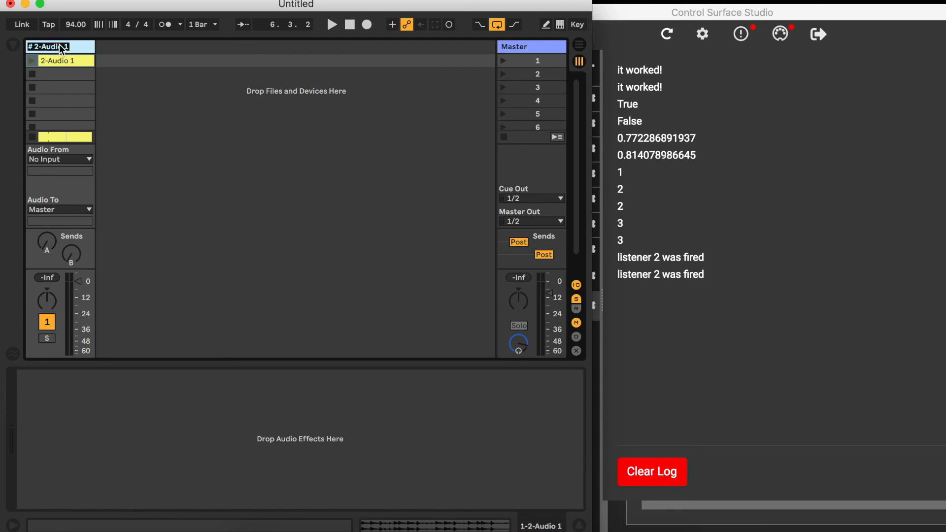
pyautogui.write('testing')
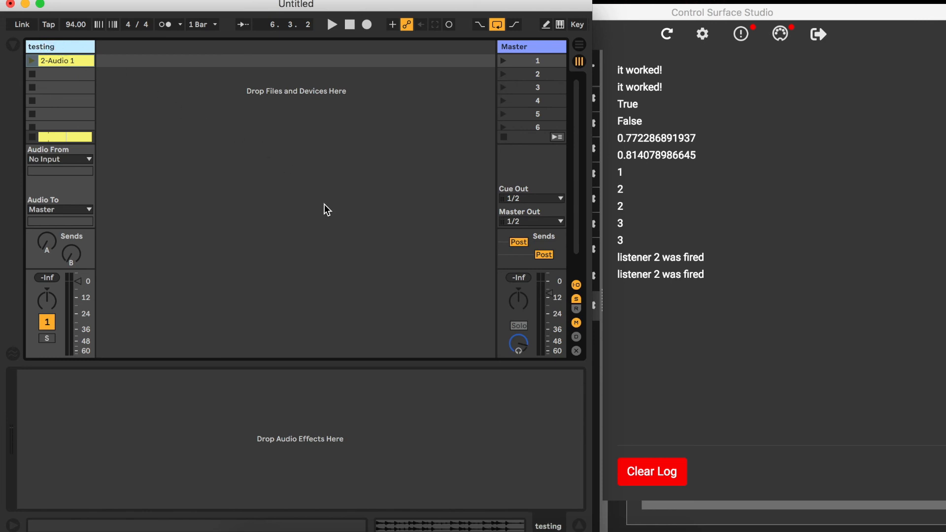
pyautogui.moveTo(157, 283)
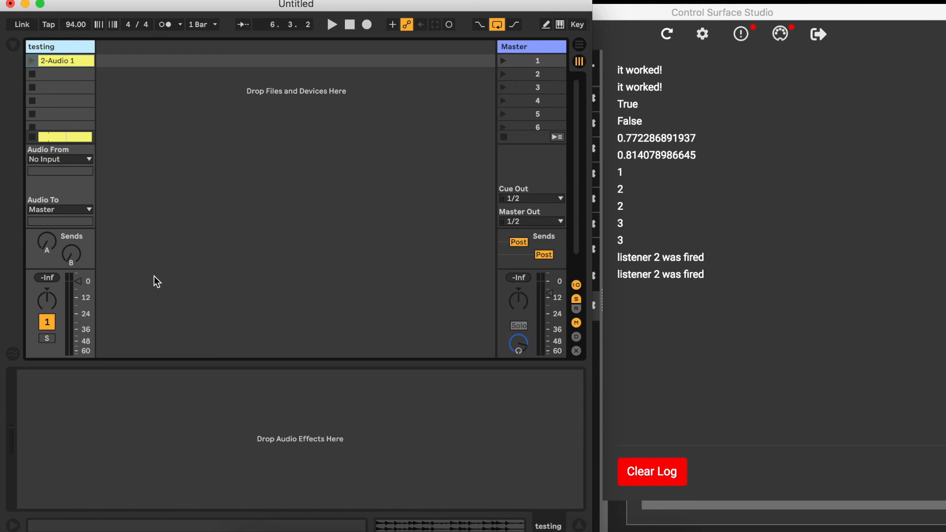
pyautogui.click(46, 338)
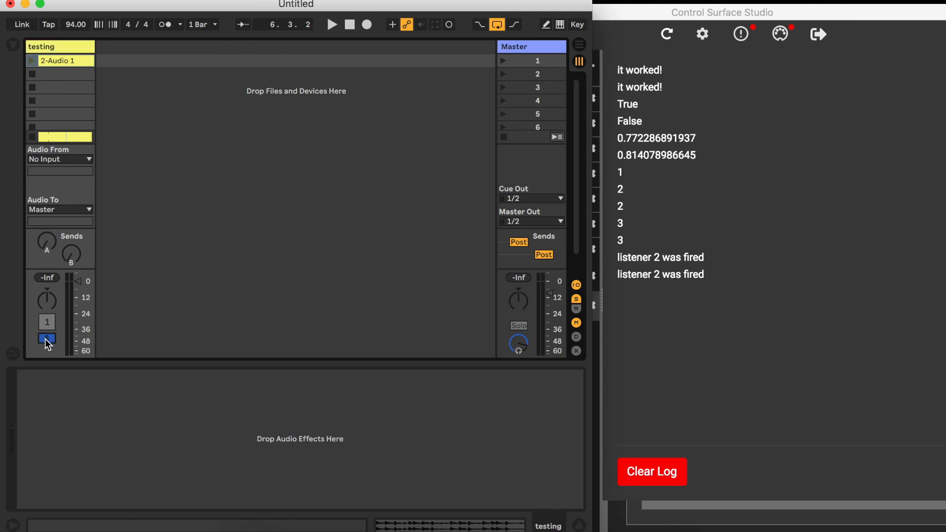
pyautogui.click(47, 321)
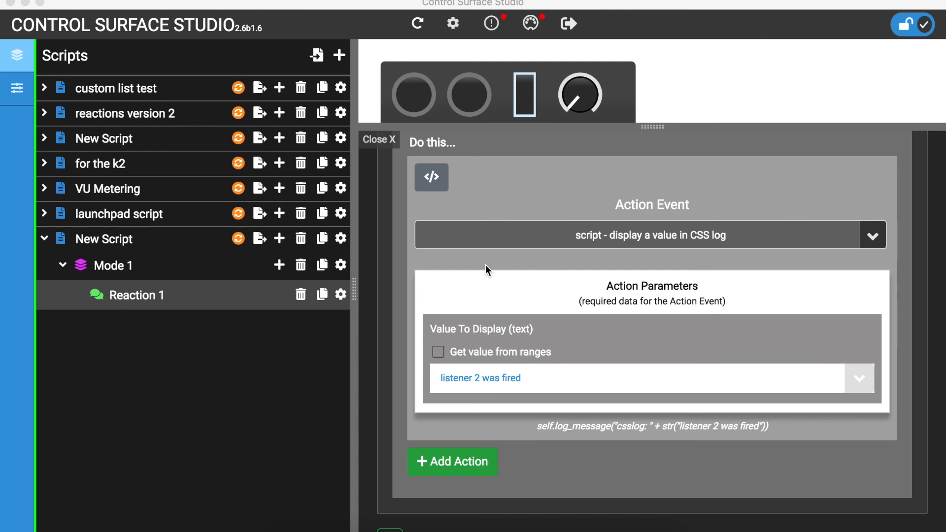
pyautogui.moveTo(489, 67)
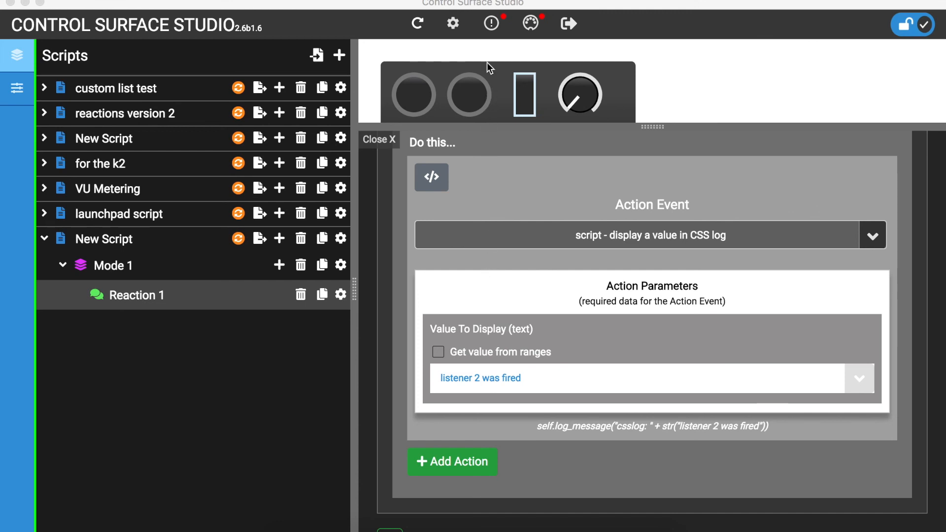
pyautogui.moveTo(491, 24)
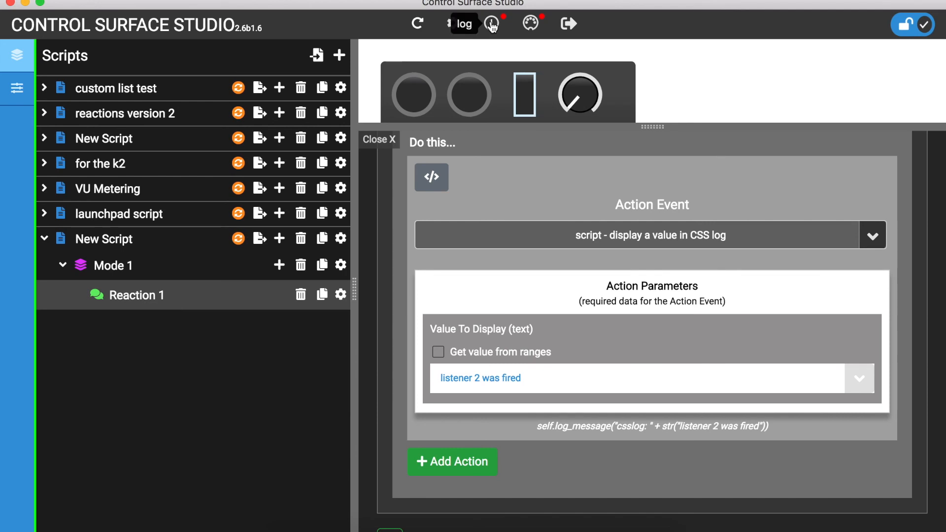
# Review the four 'listener 2 was fired' log entries and clear the CSS log
pyautogui.click(491, 23)
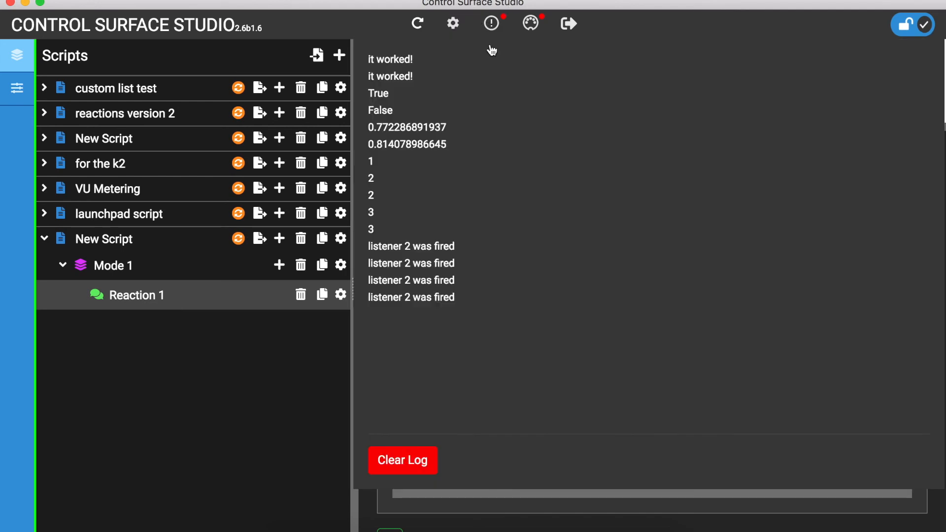
pyautogui.moveTo(491, 127)
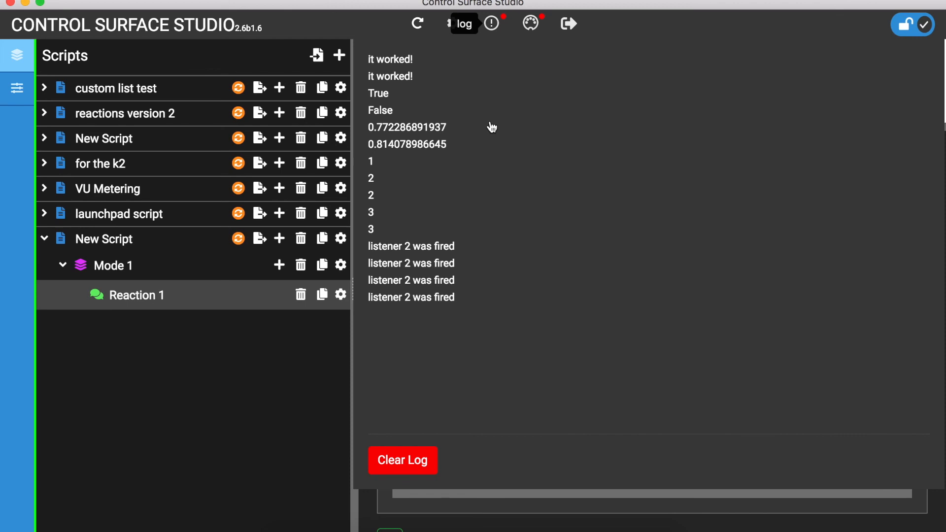
pyautogui.moveTo(415, 446)
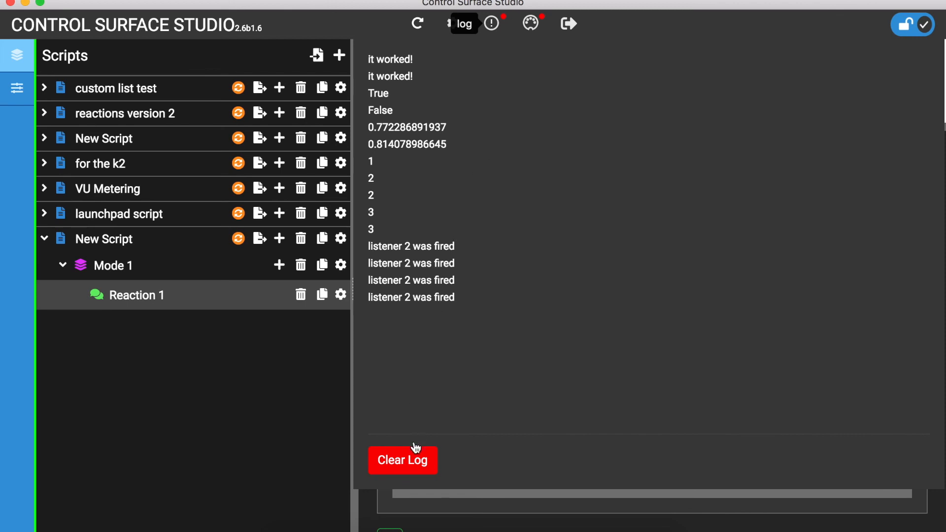
pyautogui.click(402, 460)
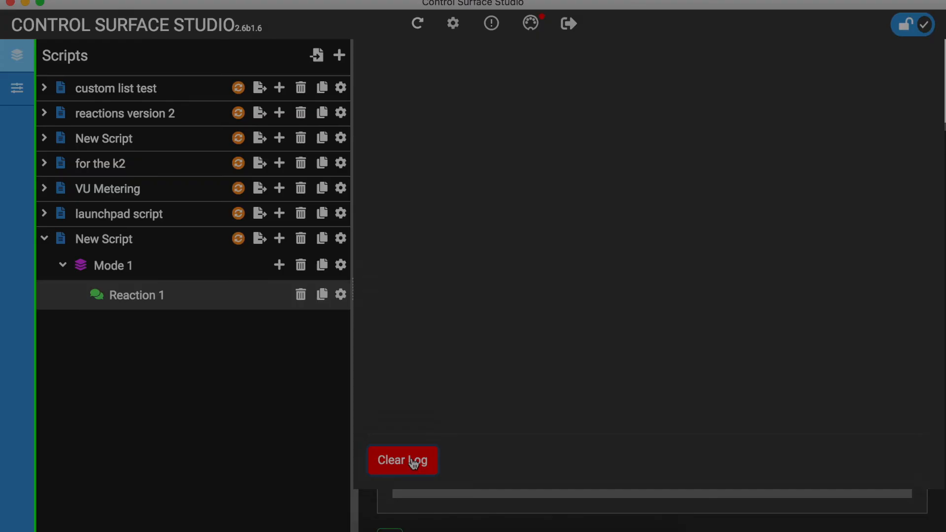